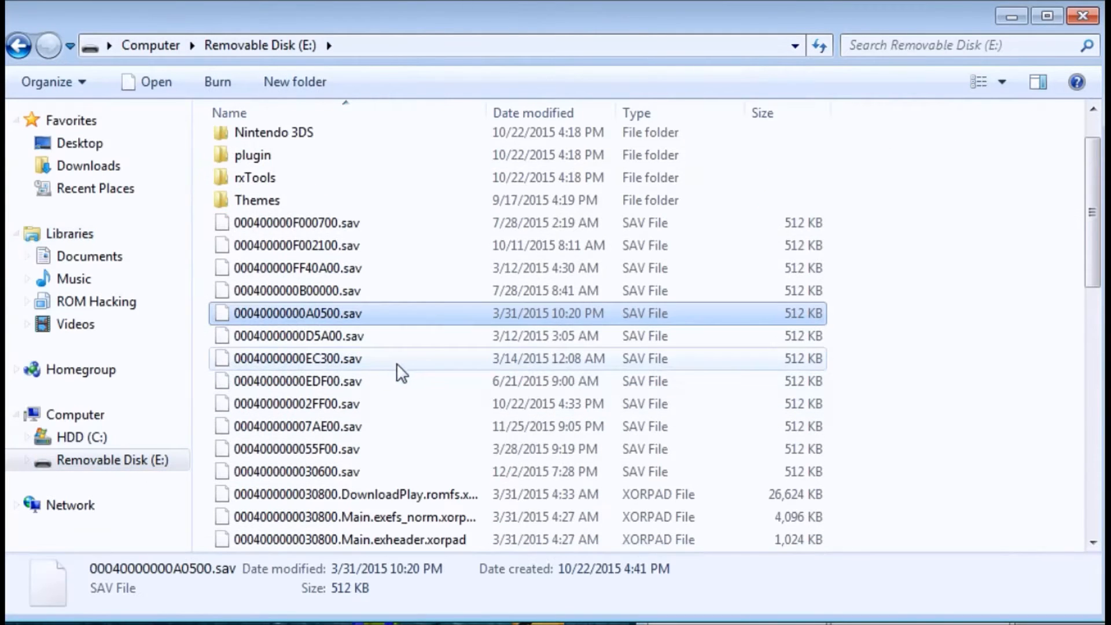
# Scroll the removable disk's file list and select AMKE.SAV
pyautogui.scroll(-3)
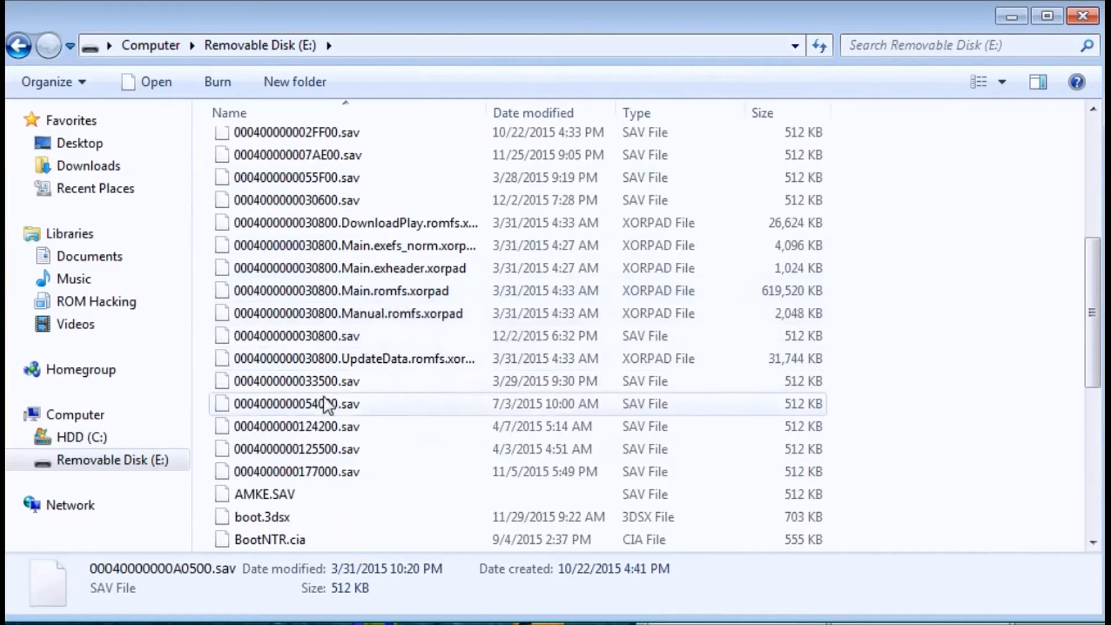
pyautogui.scroll(-3)
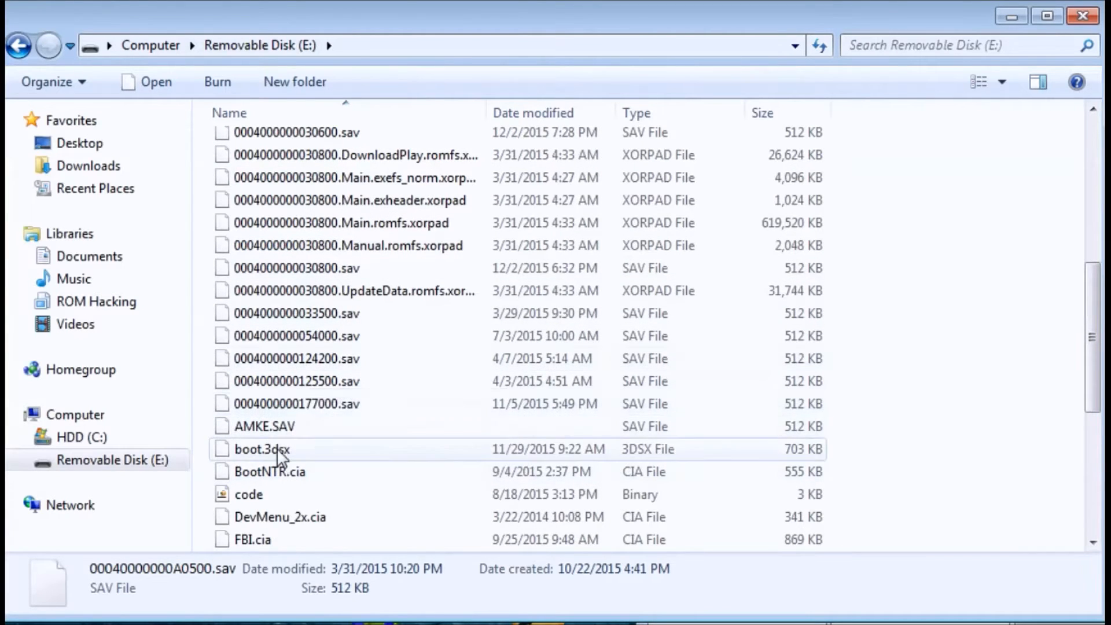
pyautogui.click(265, 426)
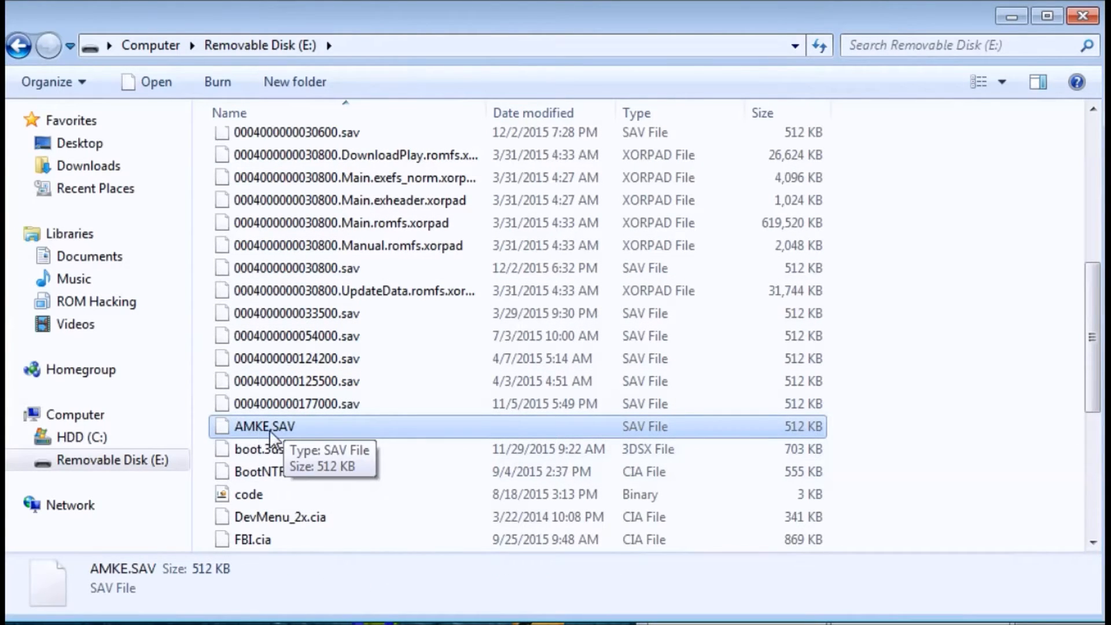
pyautogui.moveTo(297, 442)
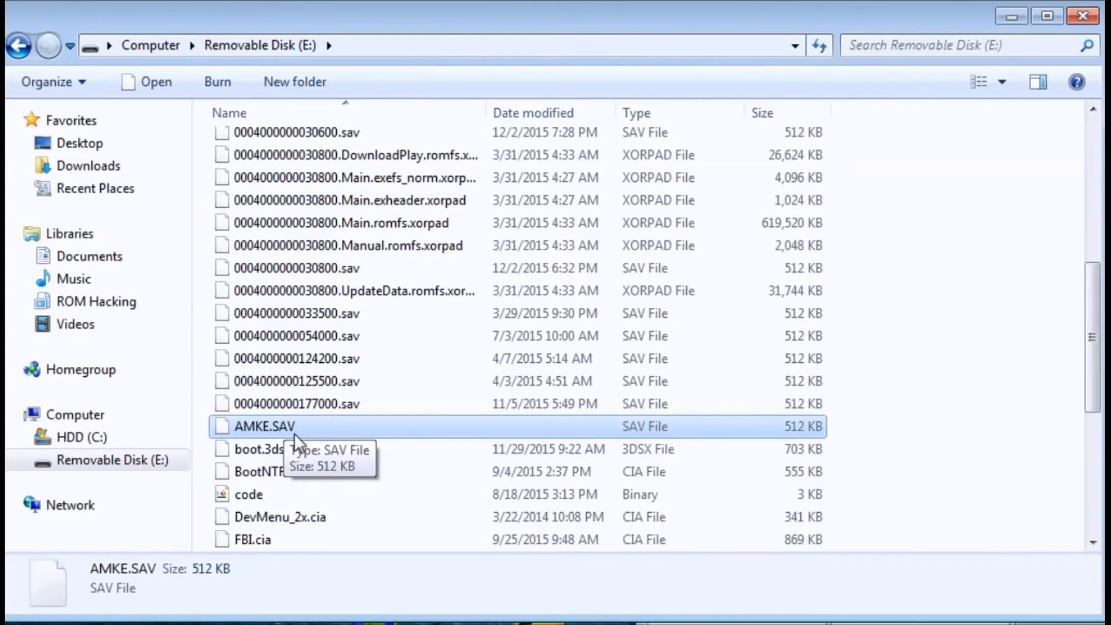
pyautogui.moveTo(298, 454)
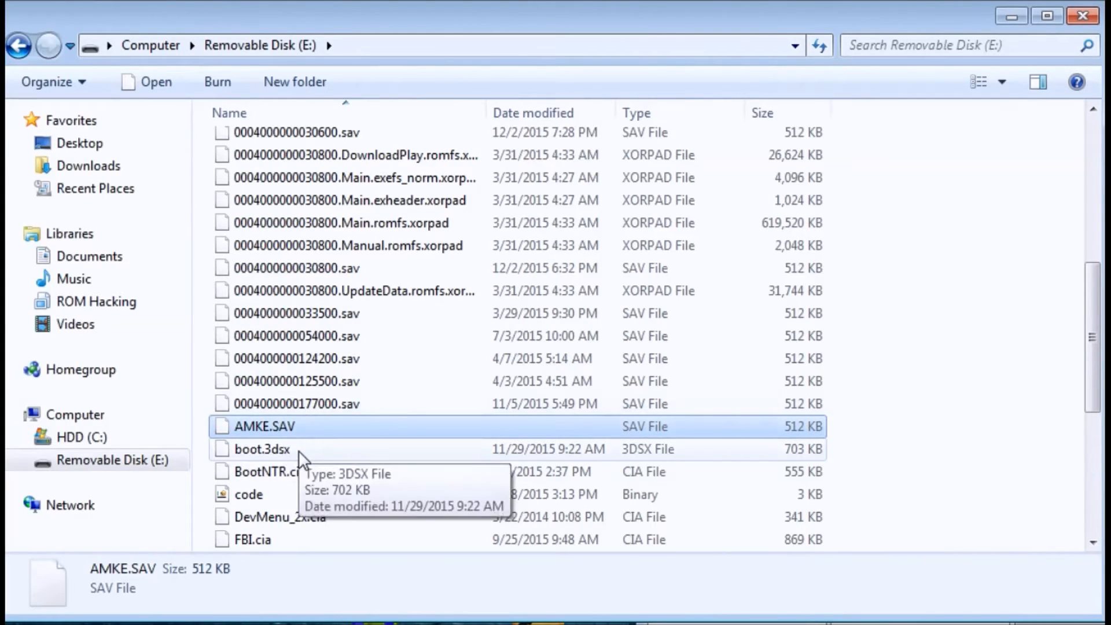
# Copy AMKE.SAV into a new 'SAV Transfer' folder in the ROM Hacking library
pyautogui.rightClick(264, 426)
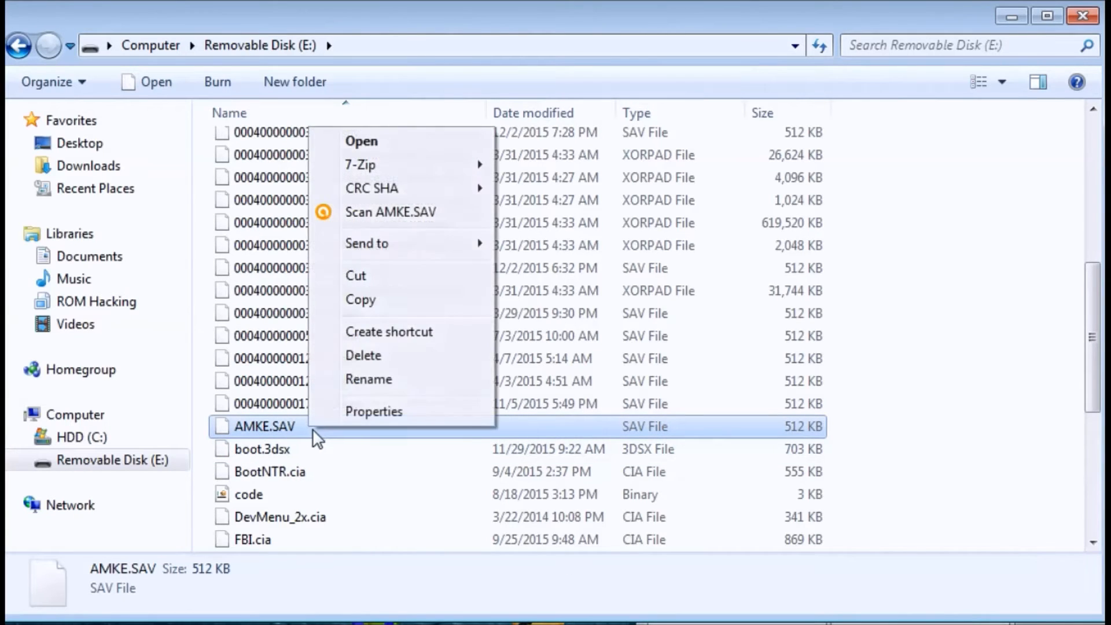
pyautogui.click(95, 301)
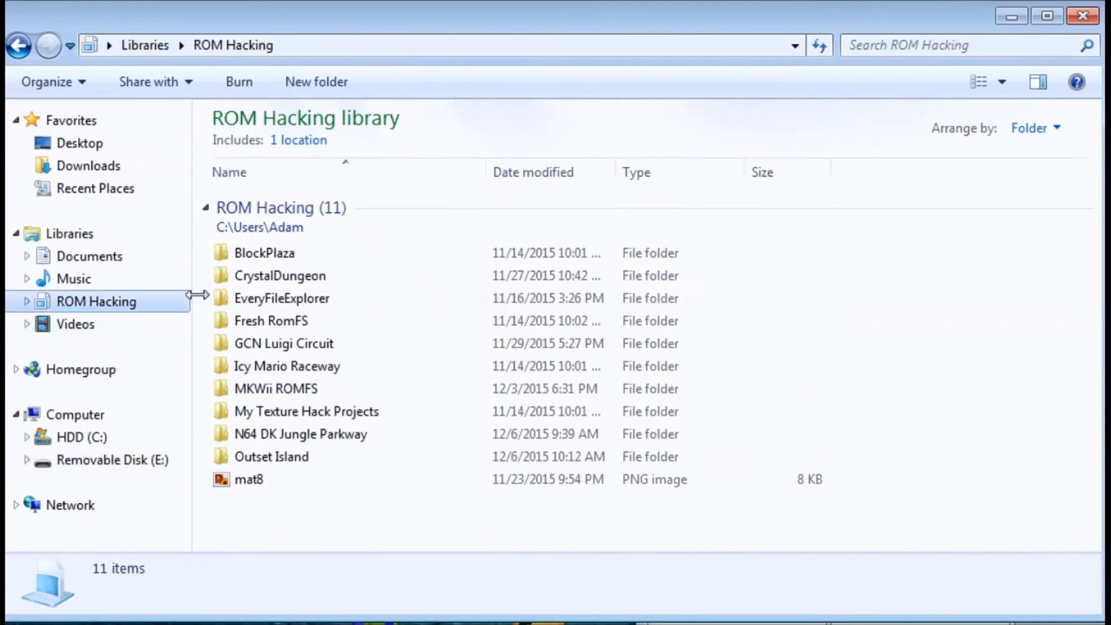
pyautogui.moveTo(316, 82)
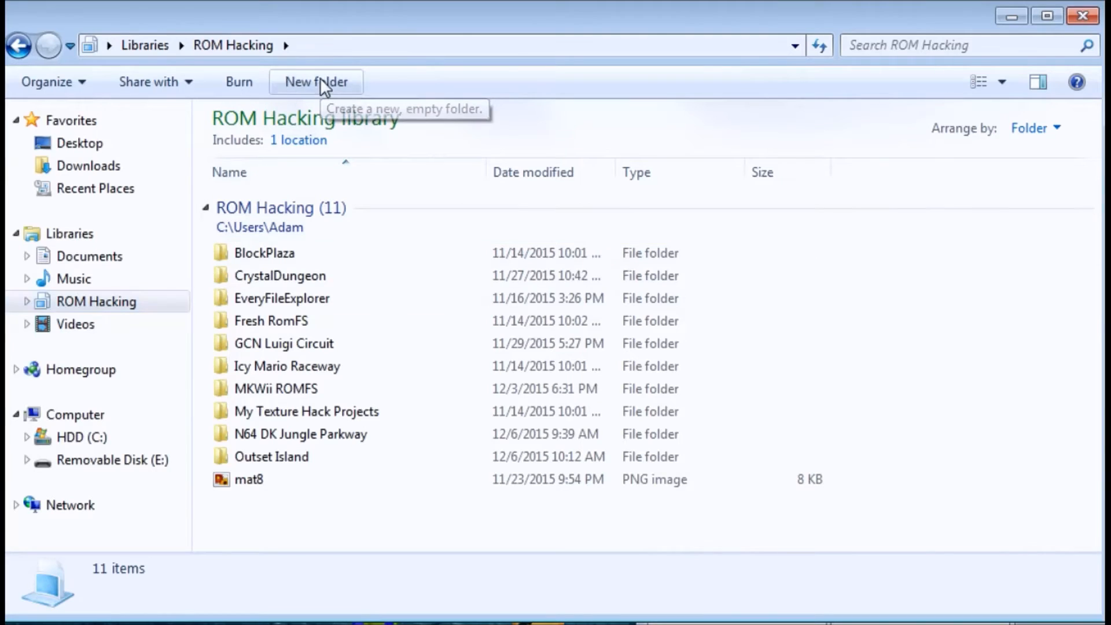
pyautogui.click(315, 82)
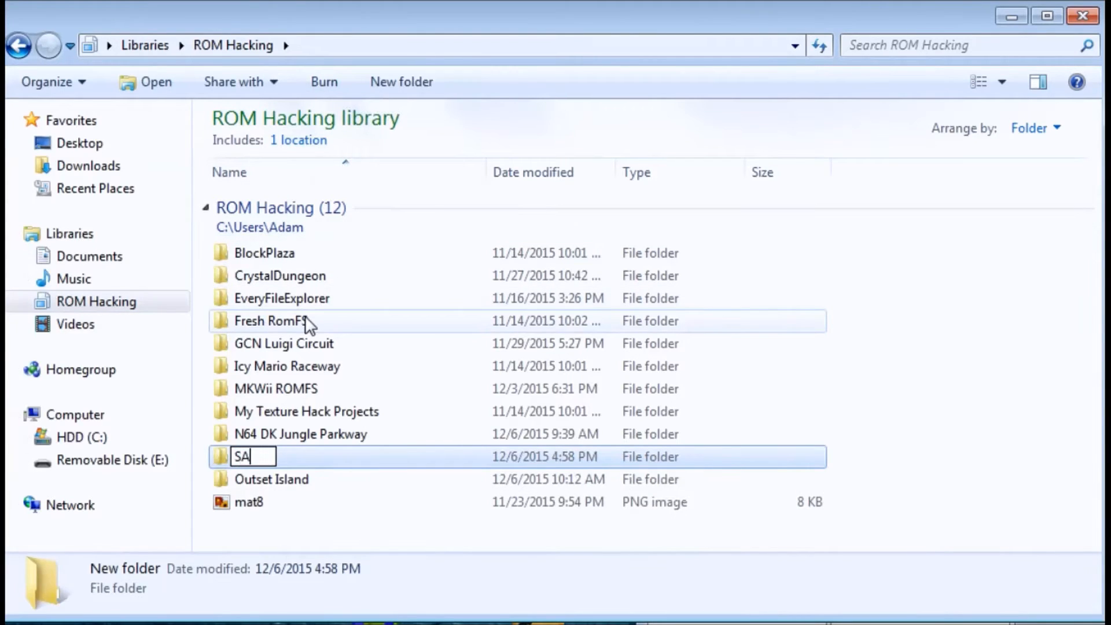
pyautogui.write('V Transfer')
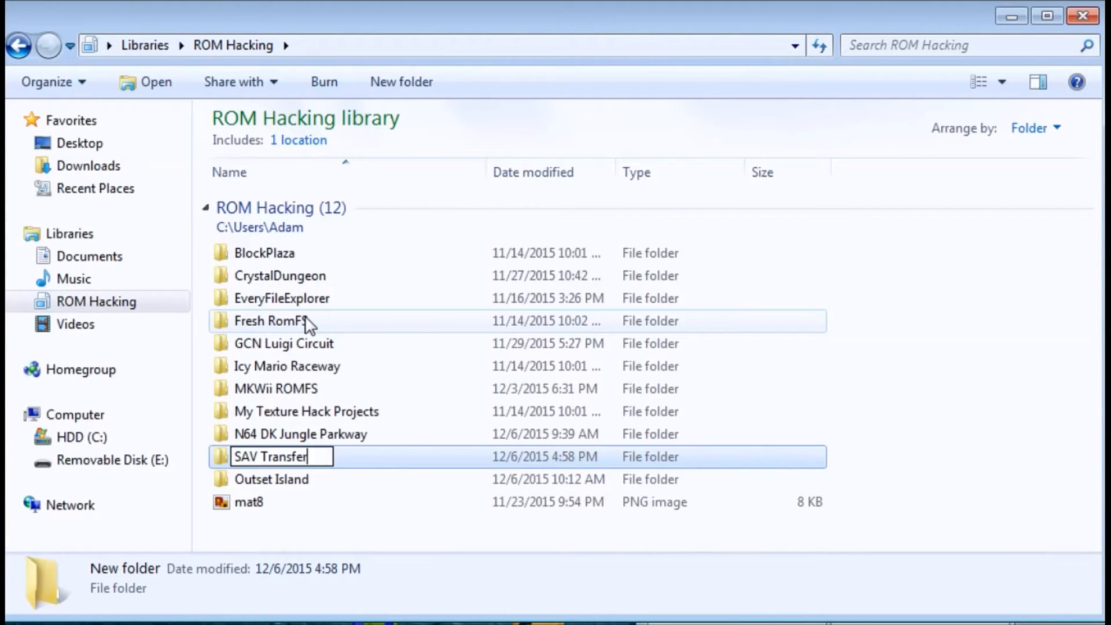
pyautogui.doubleClick(271, 457)
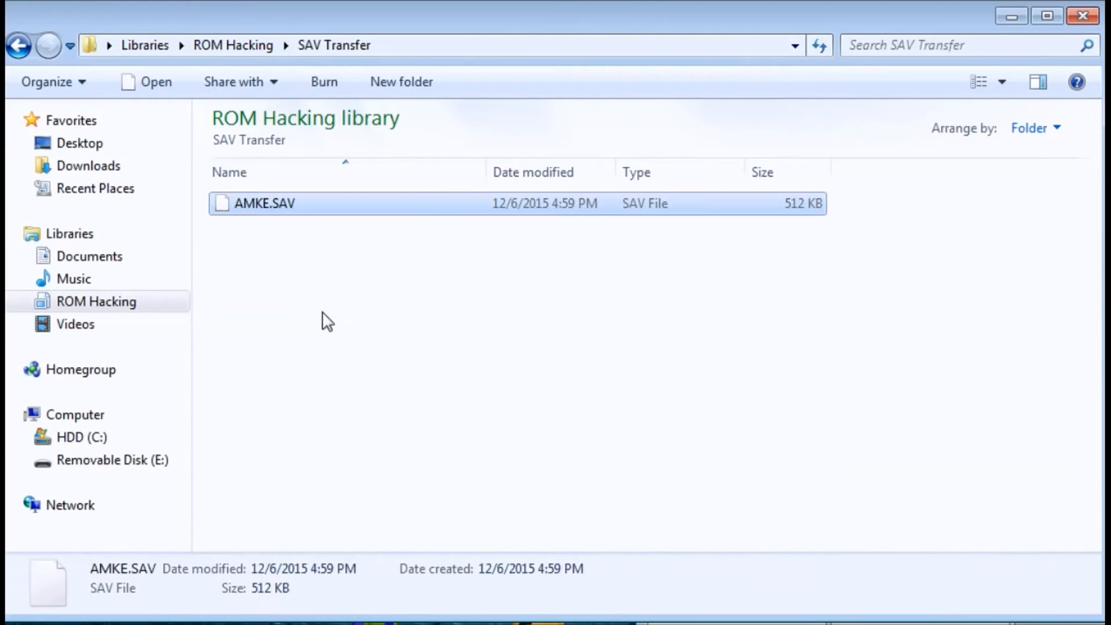
pyautogui.moveTo(319, 248)
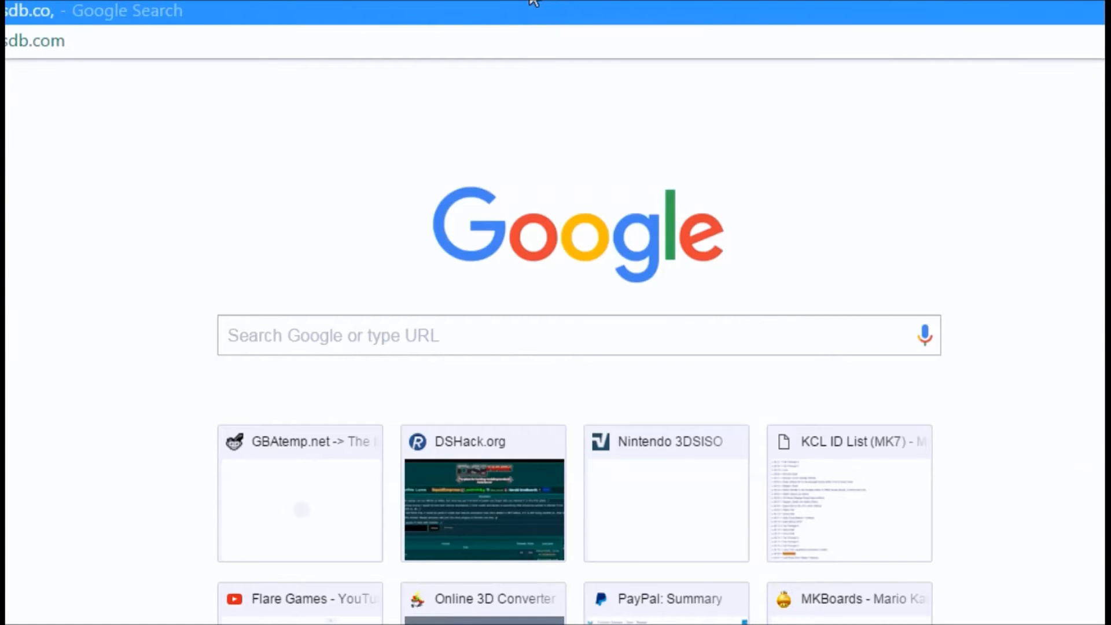
pyautogui.moveTo(609, 4)
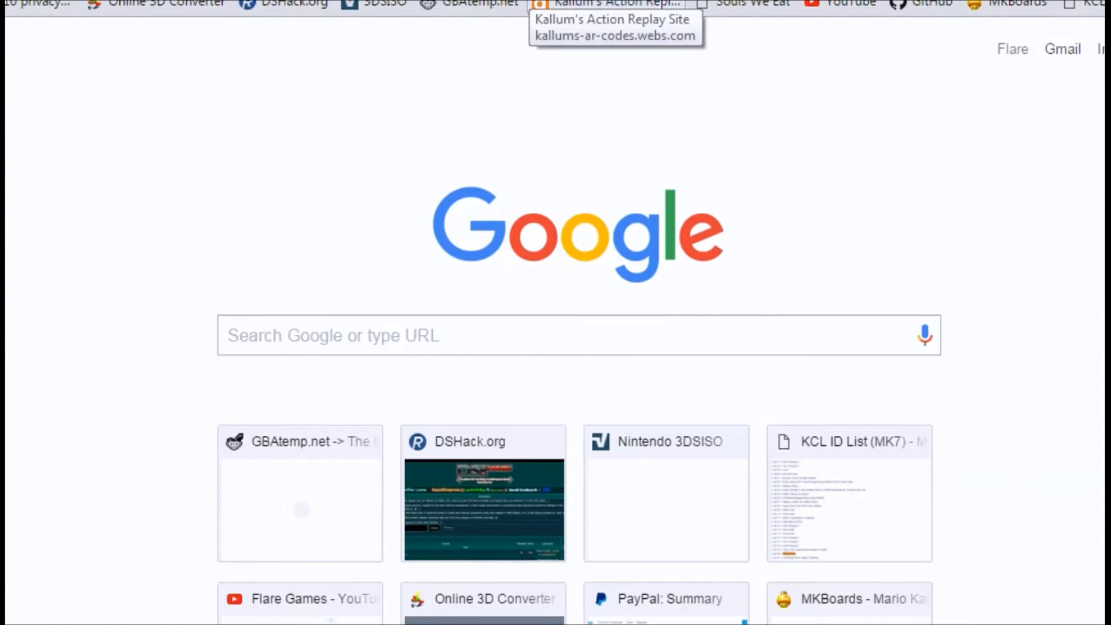
# Load the 3dsdb.com 3DS release database in Chrome
pyautogui.click(609, 3)
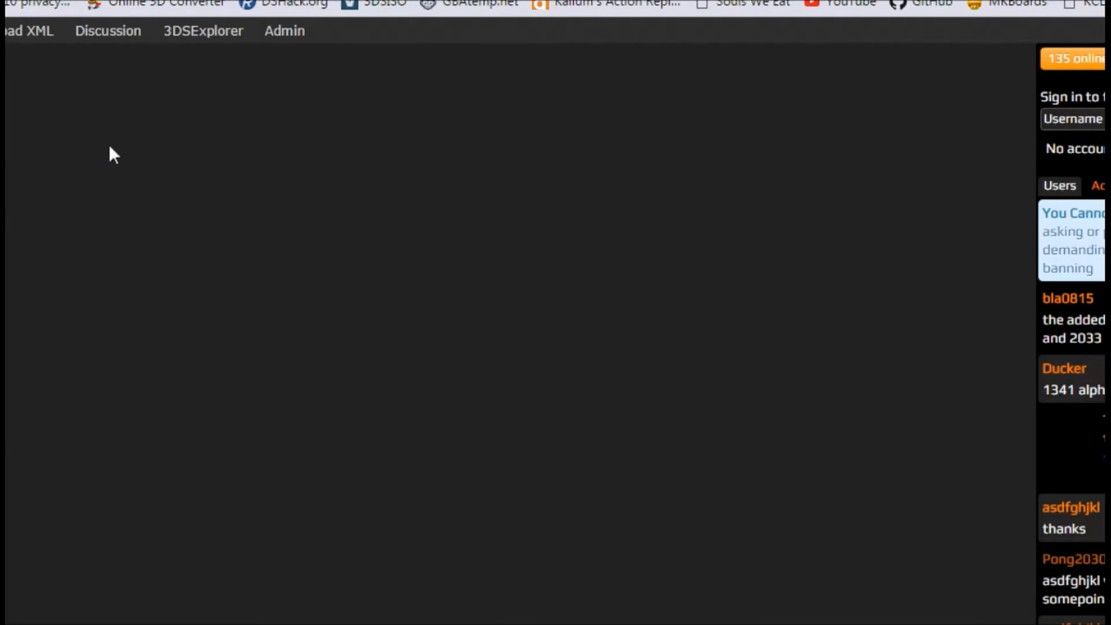
pyautogui.moveTo(327, 348)
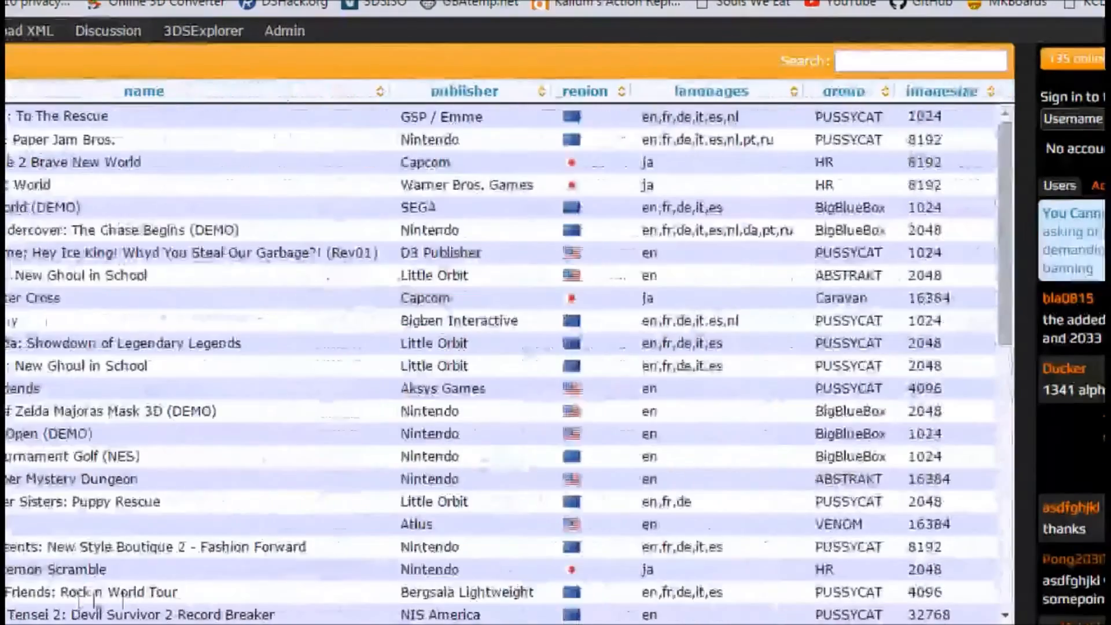
pyautogui.scroll(-3)
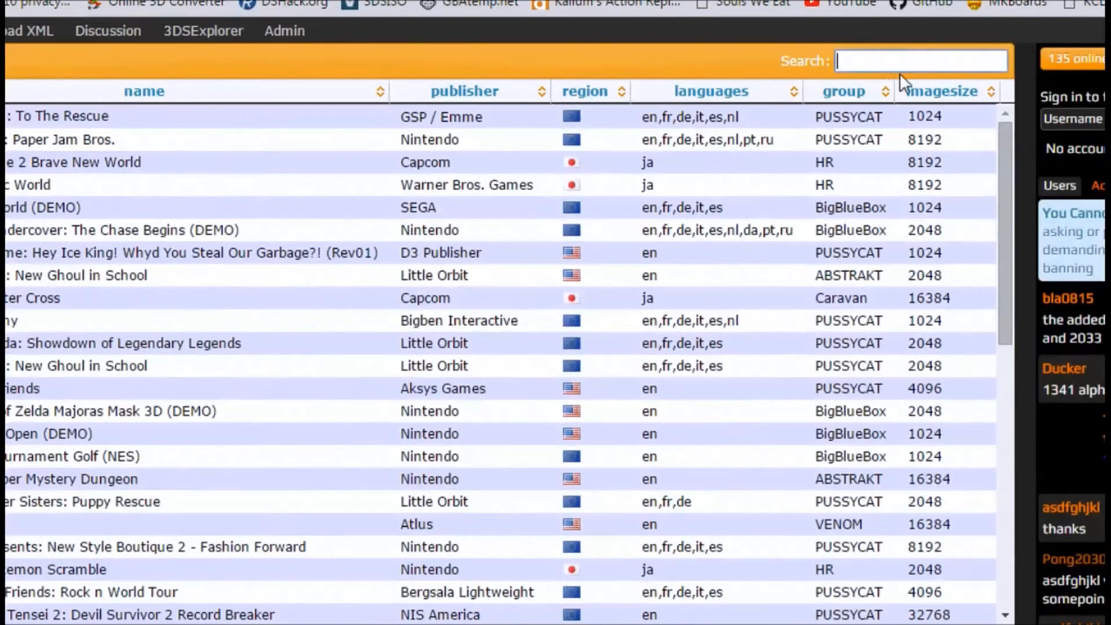
pyautogui.write('Mario Kart 7')
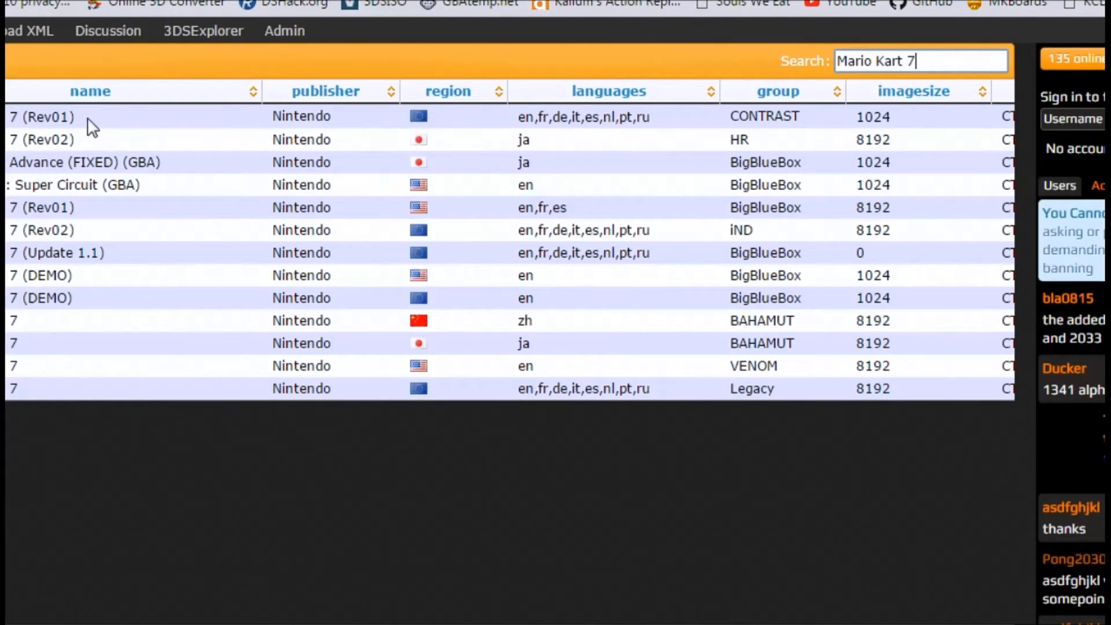
pyautogui.doubleClick(114, 162)
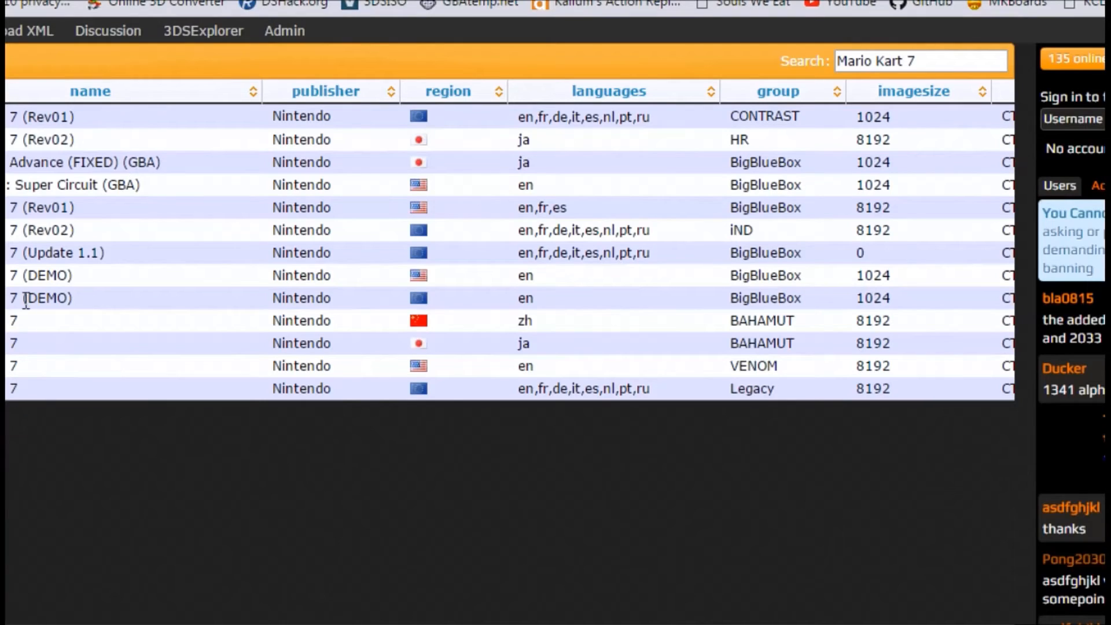
pyautogui.moveTo(306, 365)
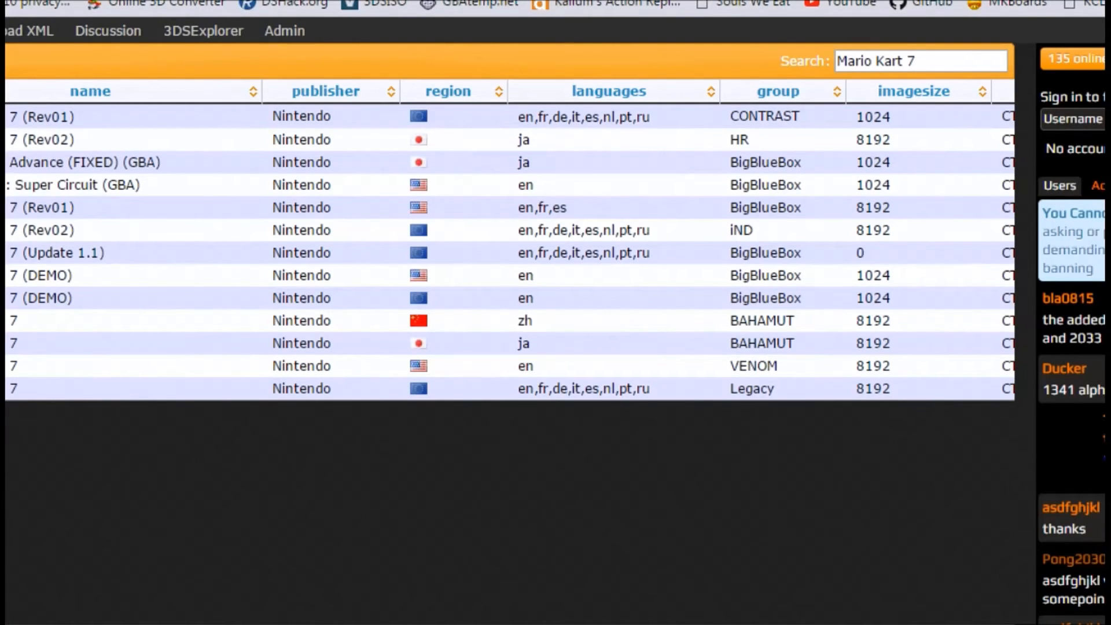
pyautogui.hscroll(3)
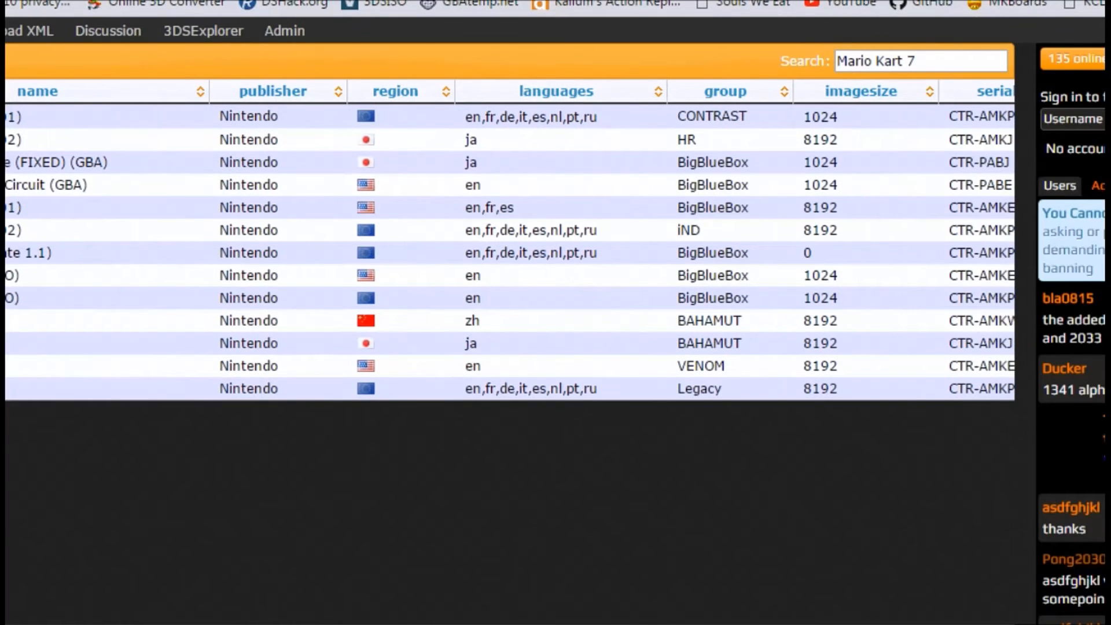
pyautogui.hscroll(3)
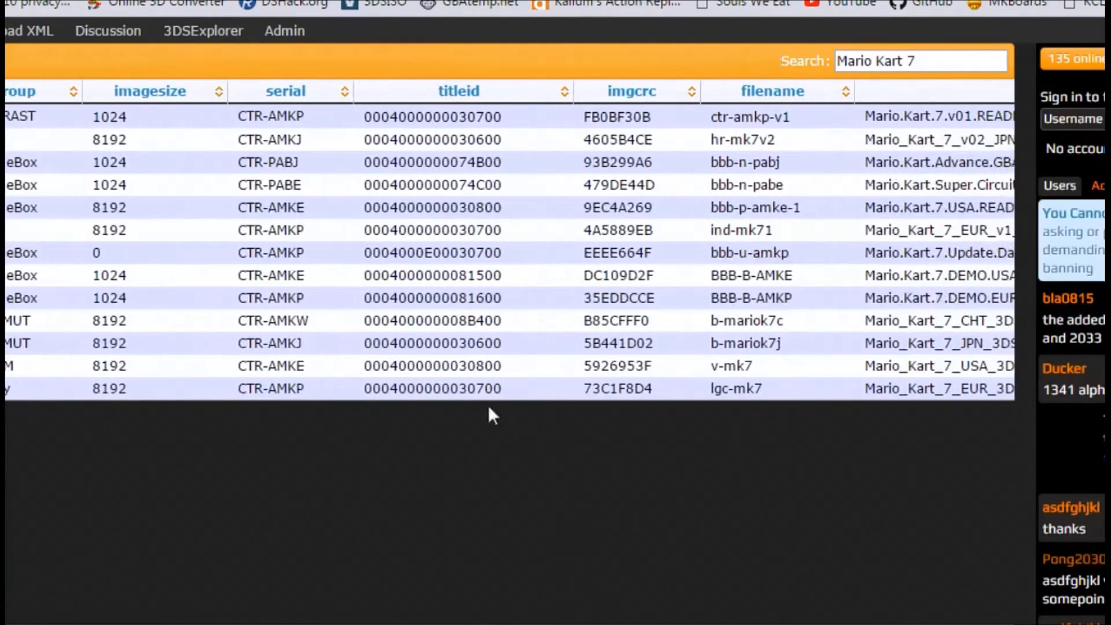
pyautogui.moveTo(363, 376)
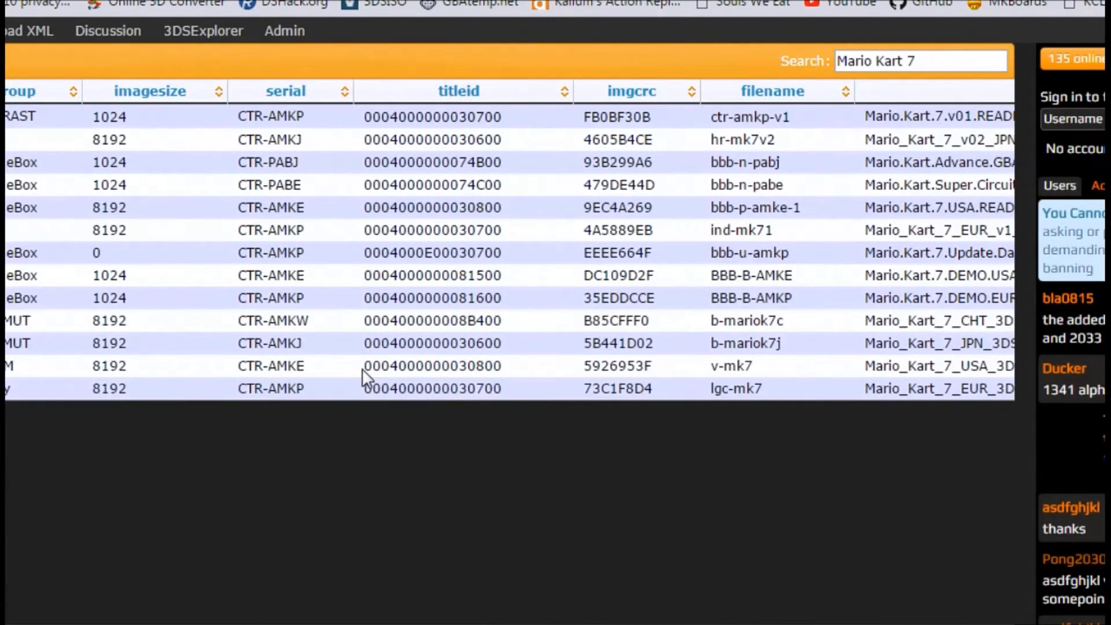
pyautogui.rightClick(432, 366)
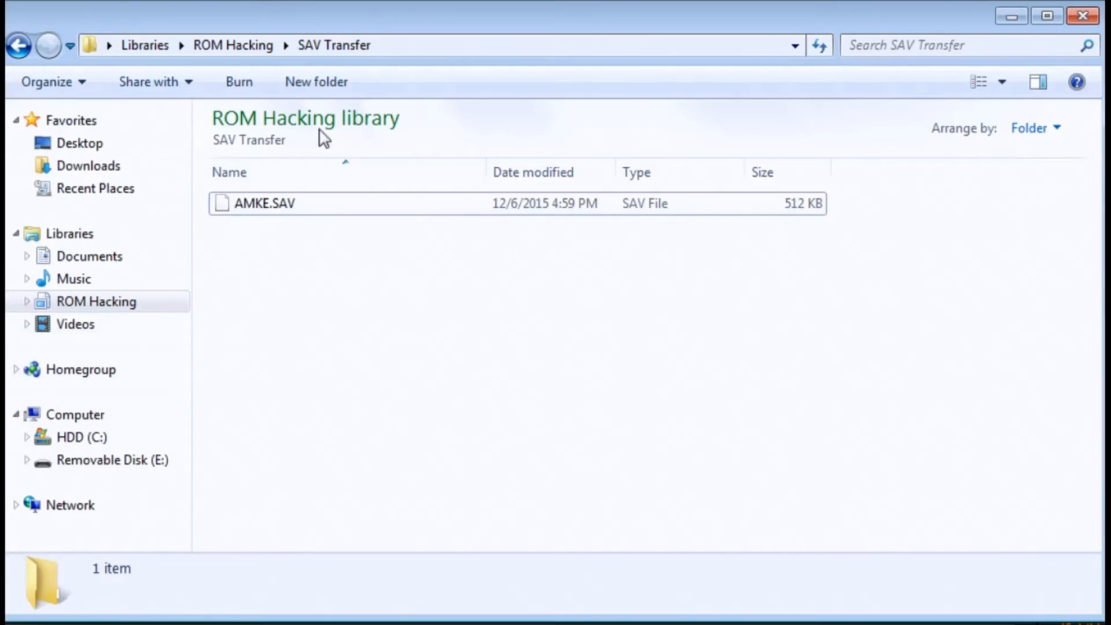
# Rename AMKE.SAV in SAV Transfer to 0004000000030800.sav
pyautogui.click(263, 203)
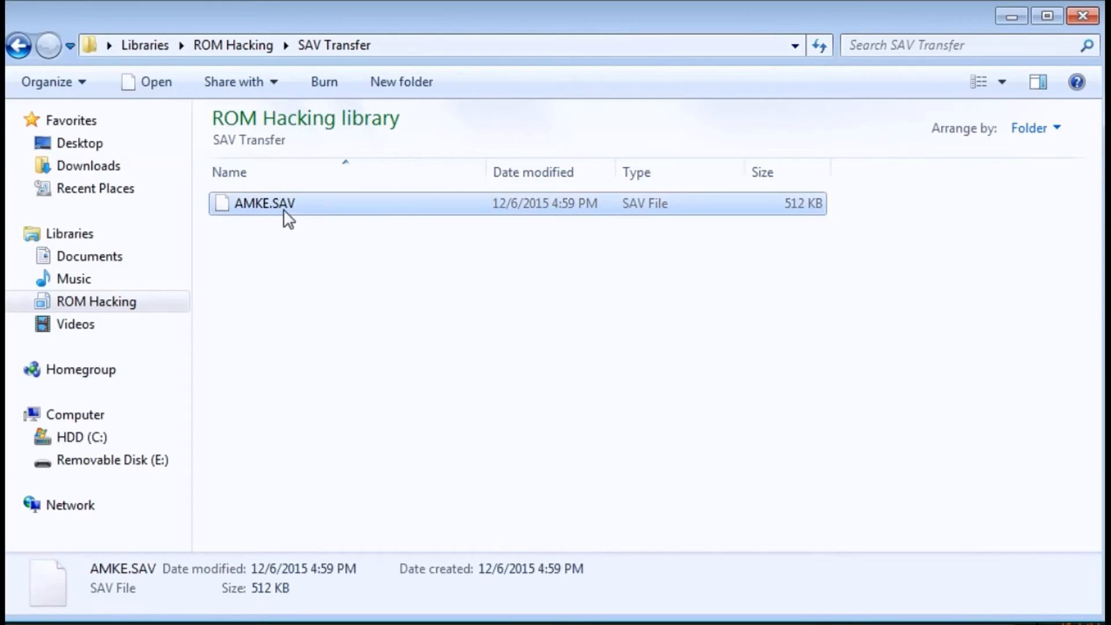
pyautogui.click(263, 203)
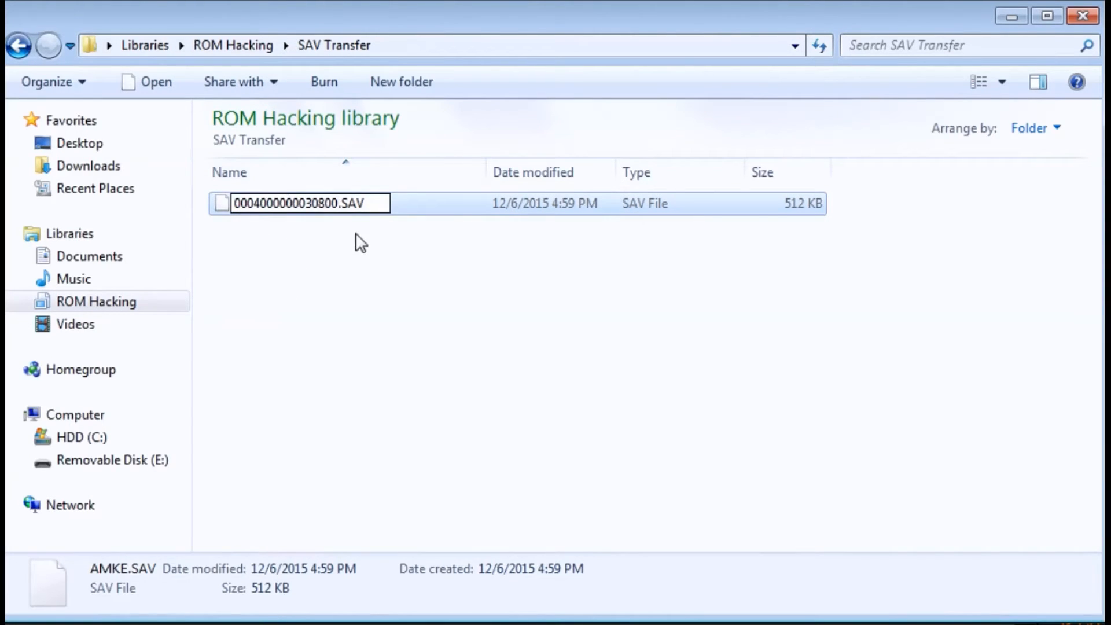
pyautogui.doubleClick(353, 203)
pyautogui.write('sav')
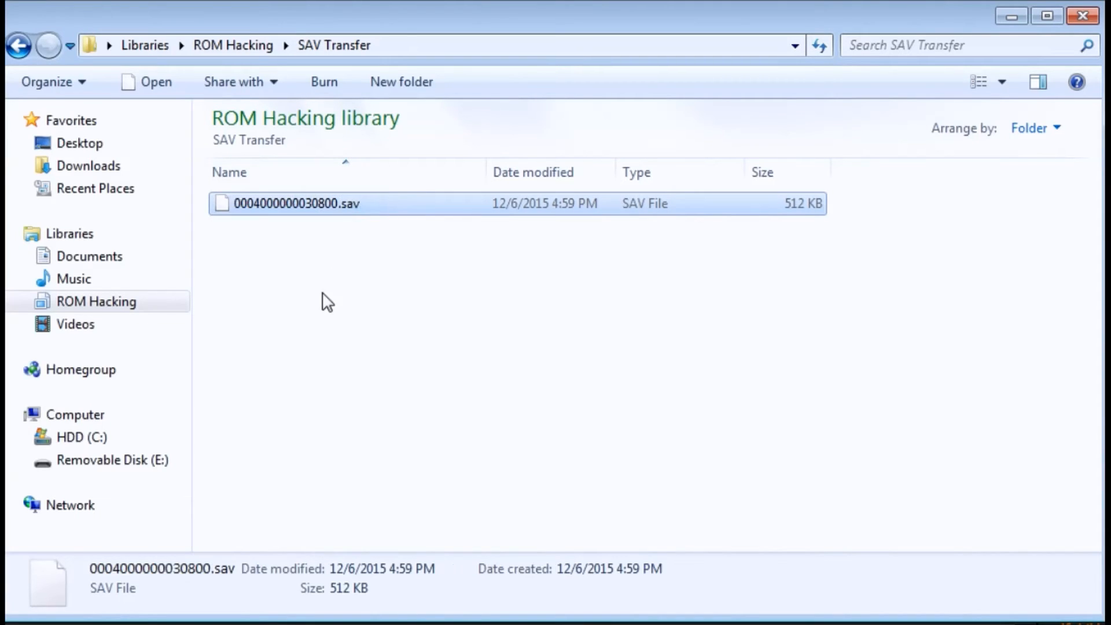
pyautogui.moveTo(336, 334)
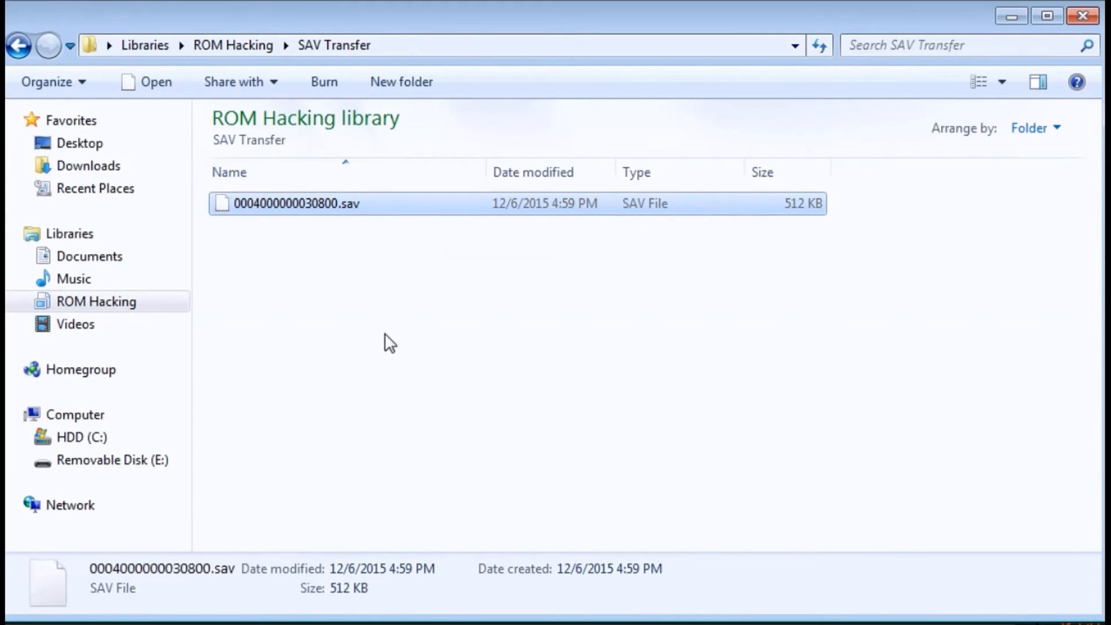
pyautogui.moveTo(394, 240)
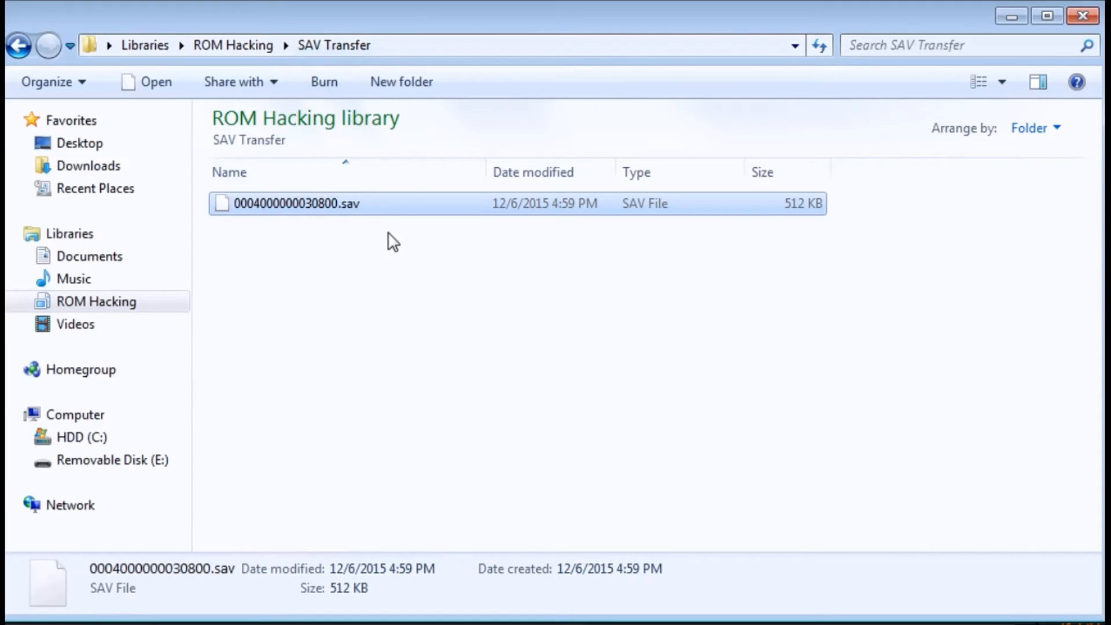
# Copy 0004000000030800.sav to the SD card, replacing the existing file
pyautogui.rightClick(296, 203)
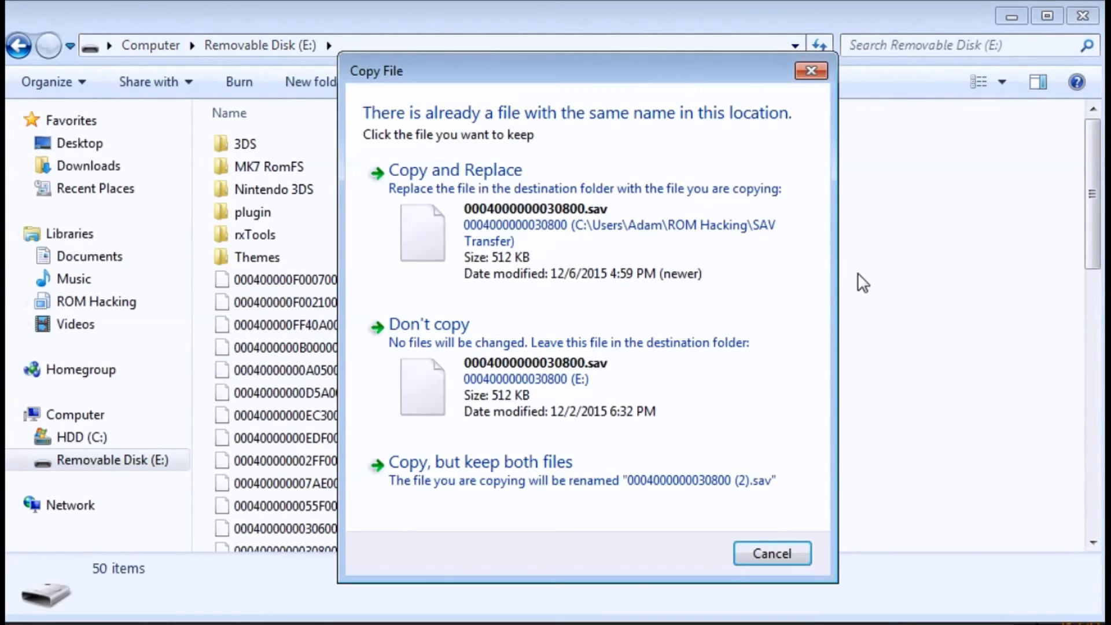
pyautogui.click(454, 169)
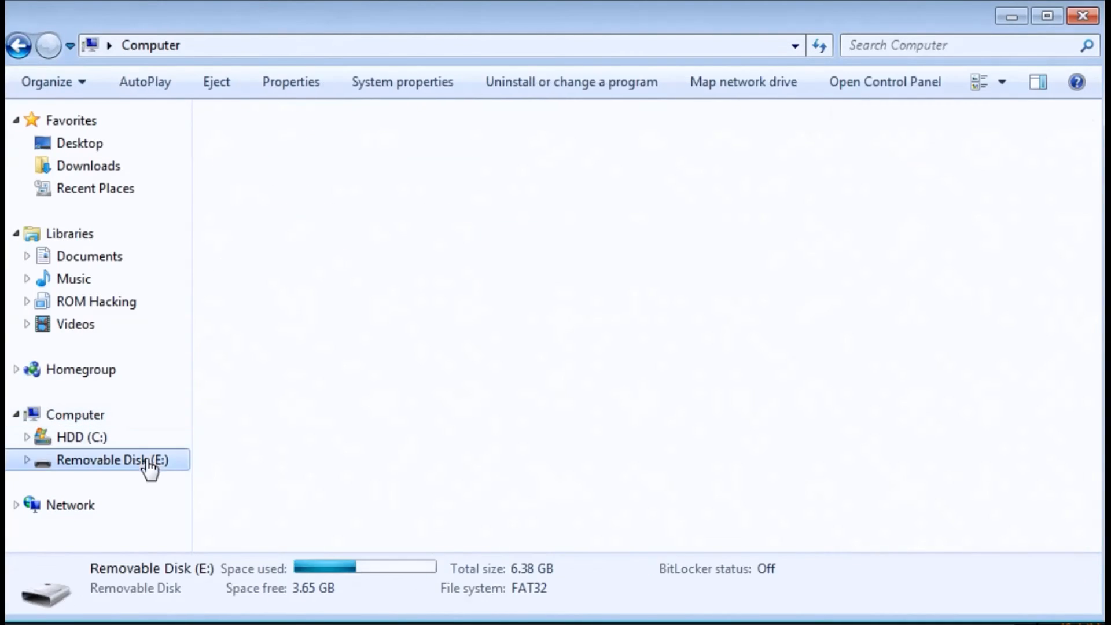
# Open Removable Disk (E:) and scroll to the copied 0004000000030800.sav
pyautogui.doubleClick(111, 460)
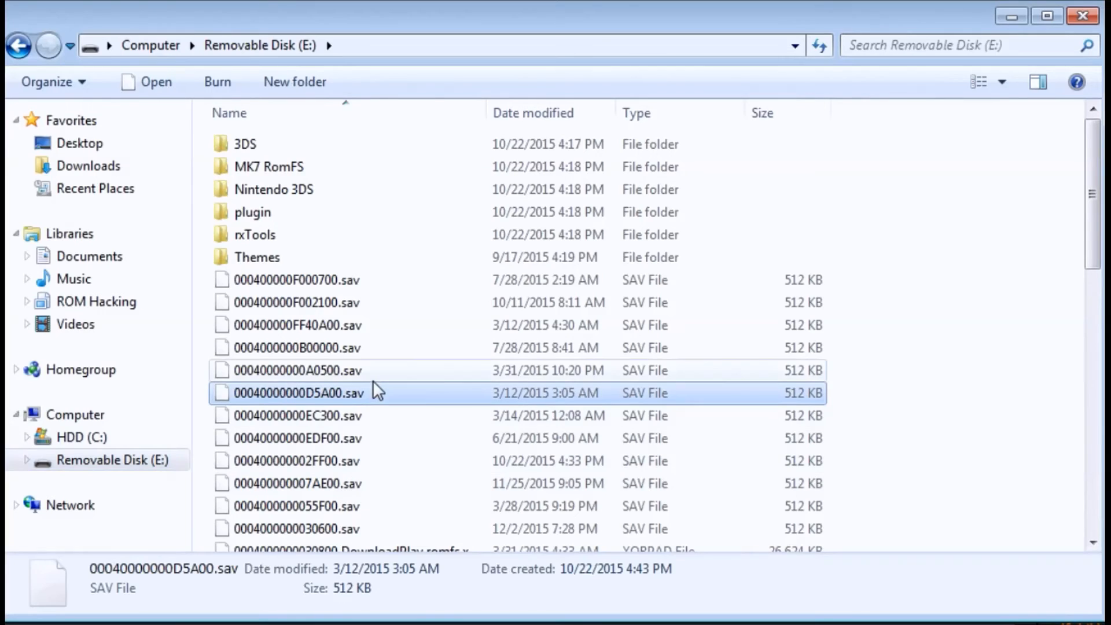
pyautogui.scroll(-3)
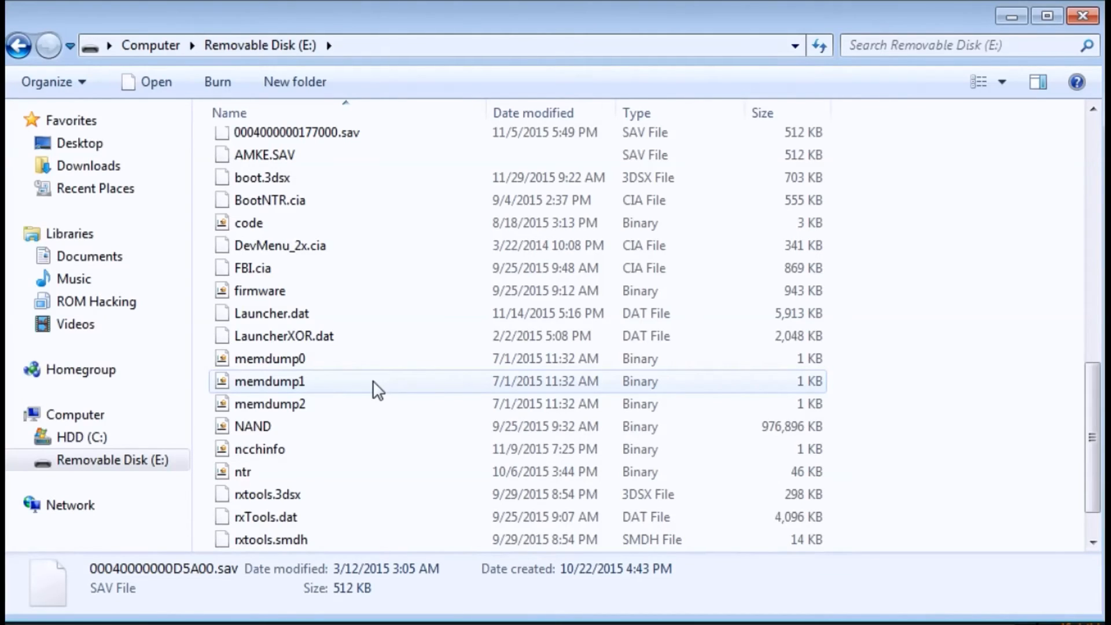
pyautogui.moveTo(287, 425)
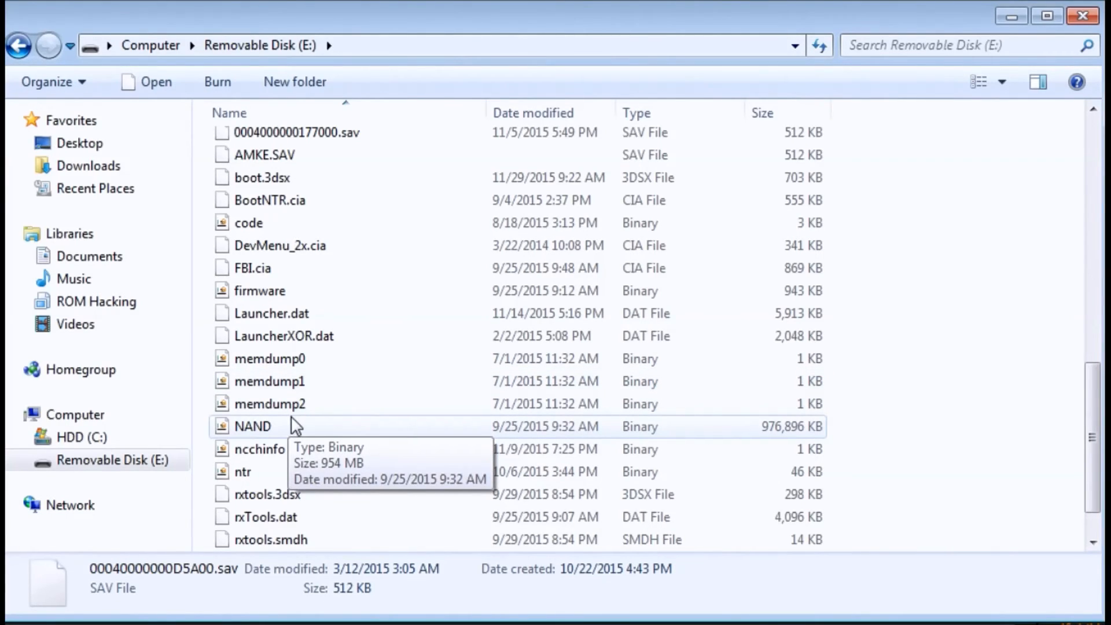
pyautogui.moveTo(393, 411)
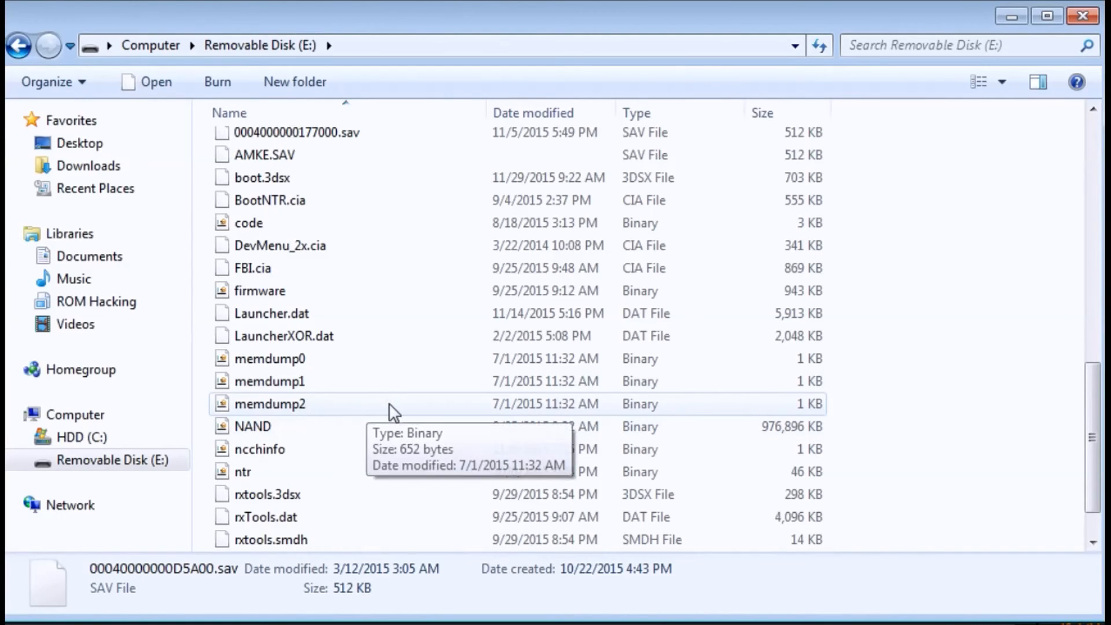
pyautogui.moveTo(433, 477)
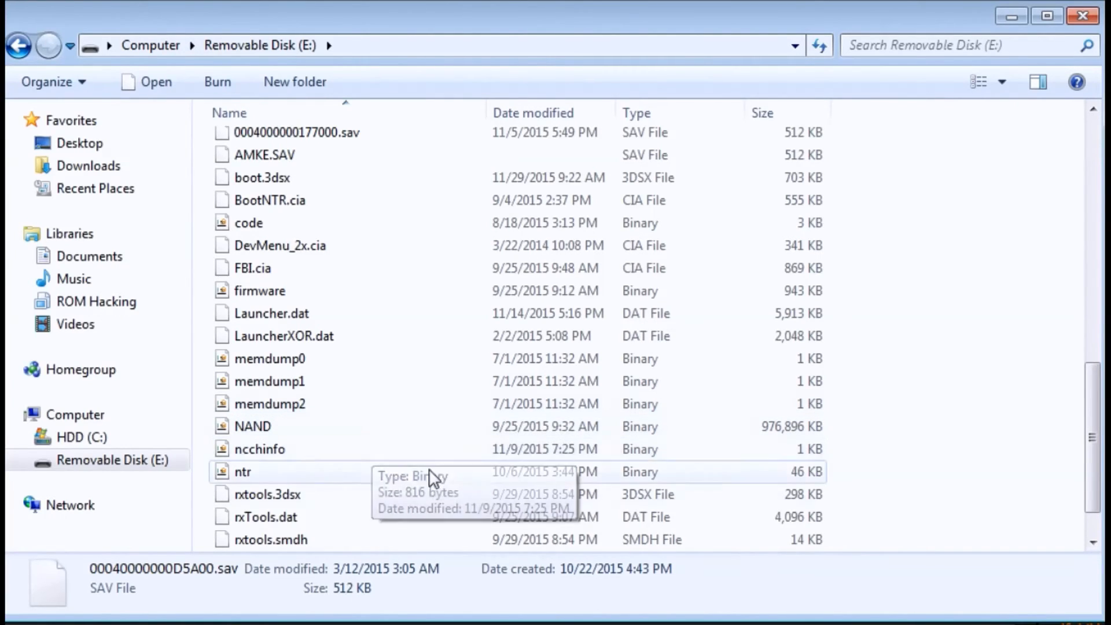
pyautogui.moveTo(291, 228)
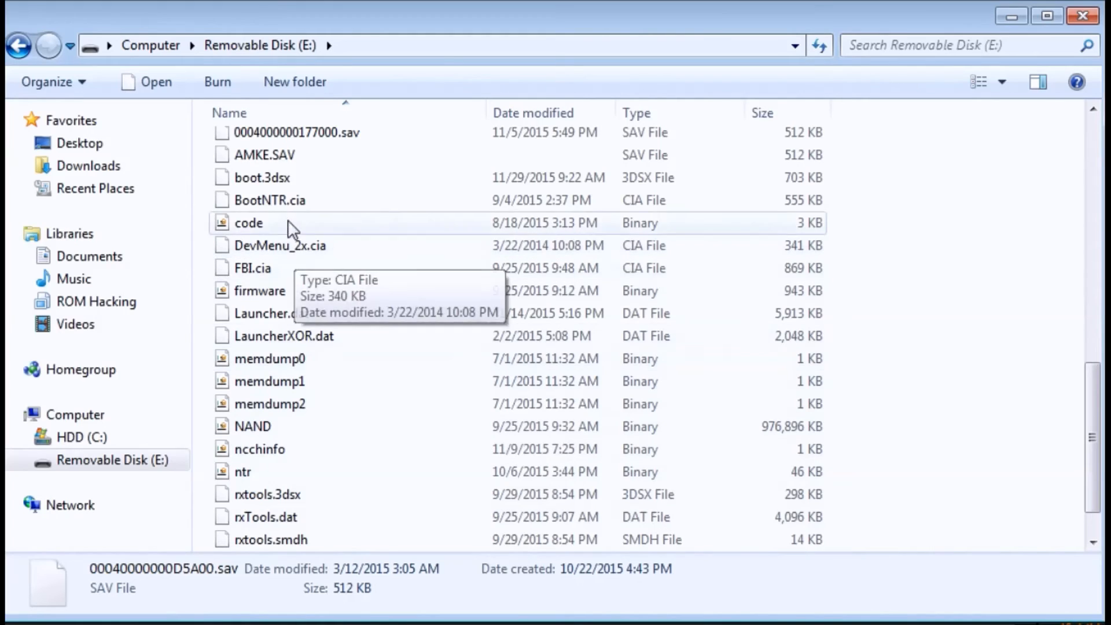
pyautogui.scroll(3)
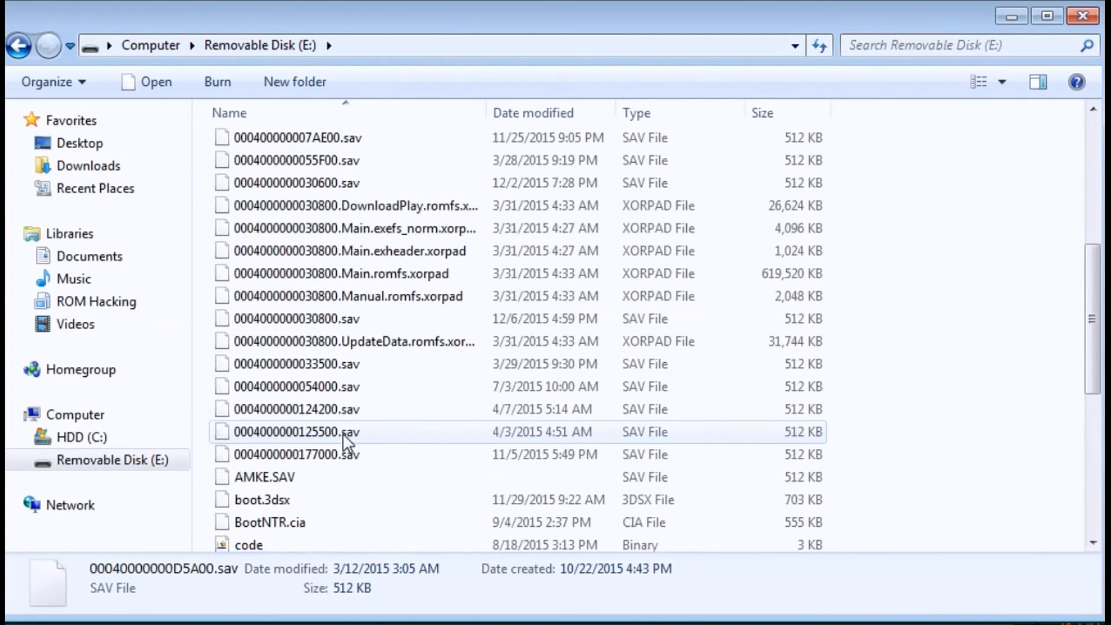
pyautogui.click(95, 301)
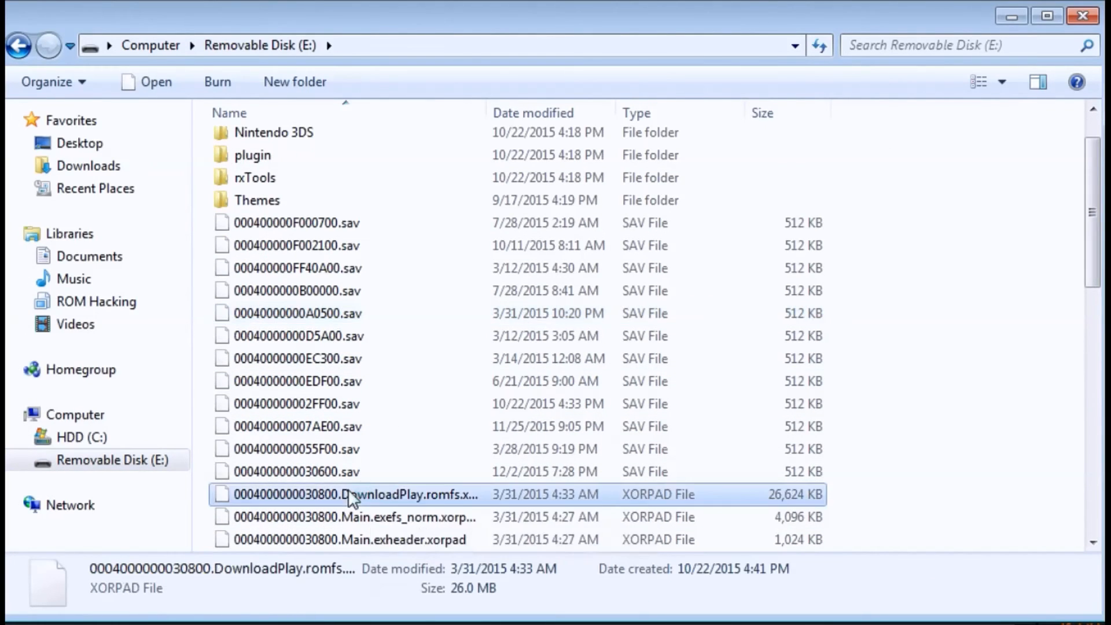
pyautogui.scroll(-3)
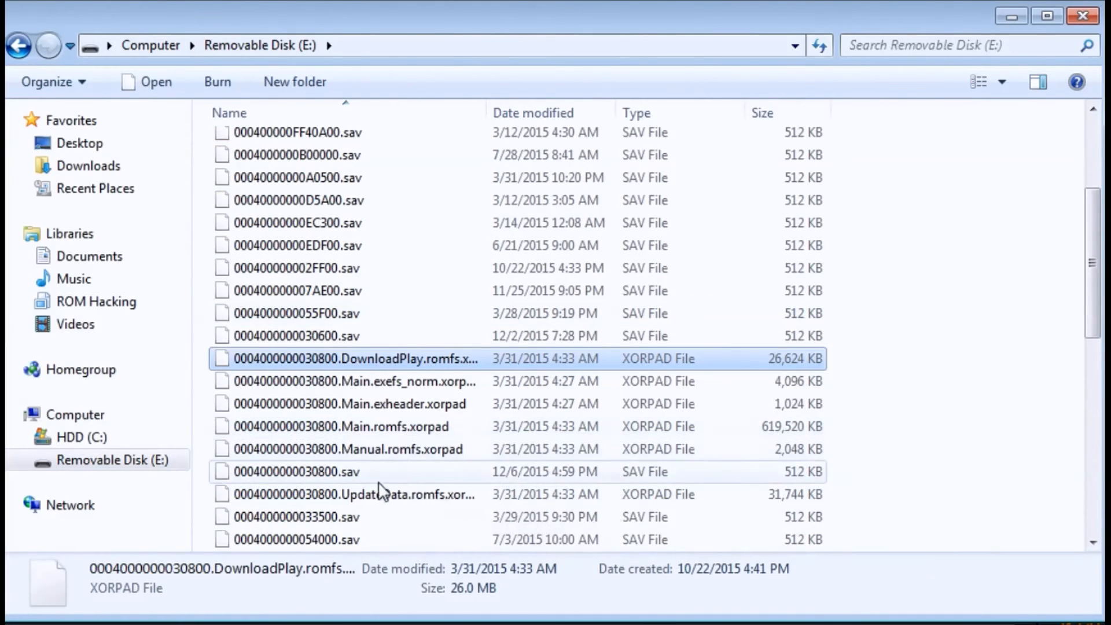
pyautogui.click(298, 471)
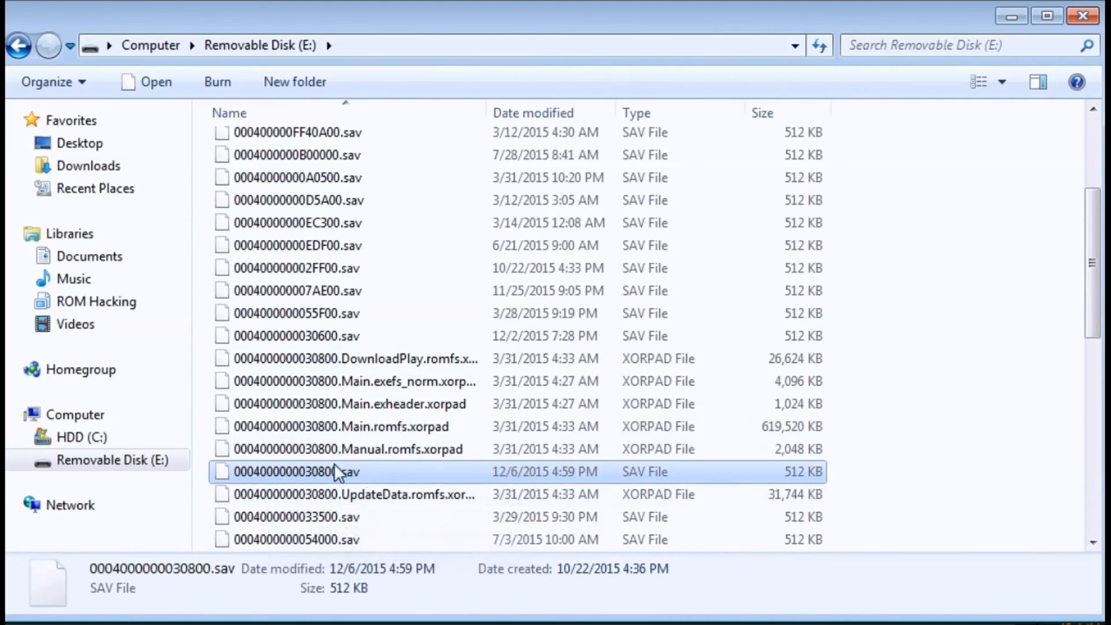
pyautogui.click(291, 471)
pyautogui.write('AMKE')
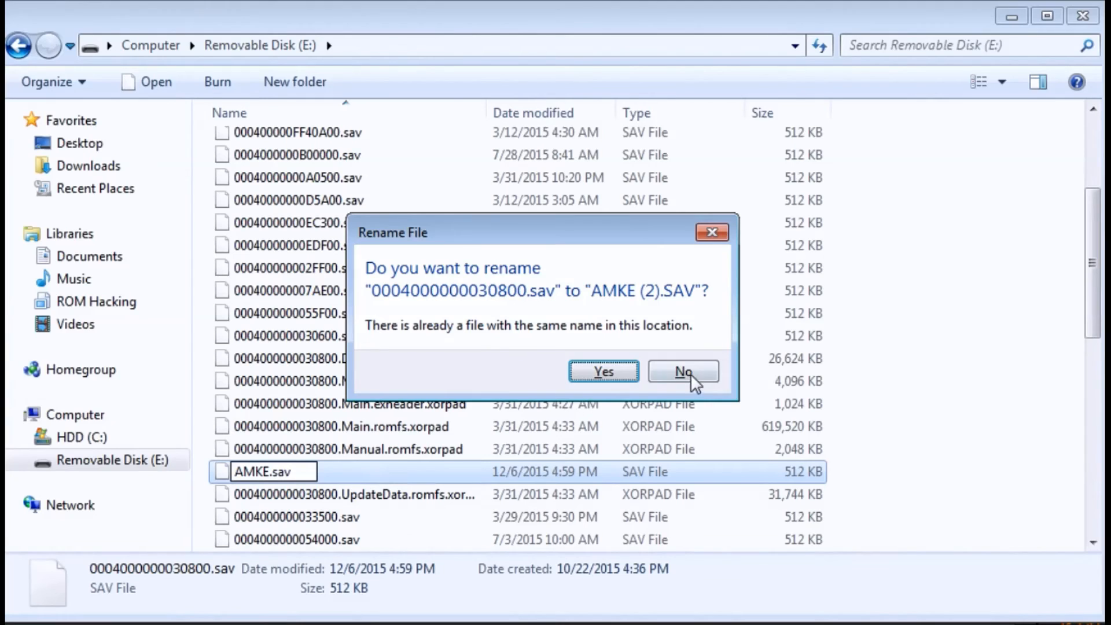
pyautogui.click(681, 371)
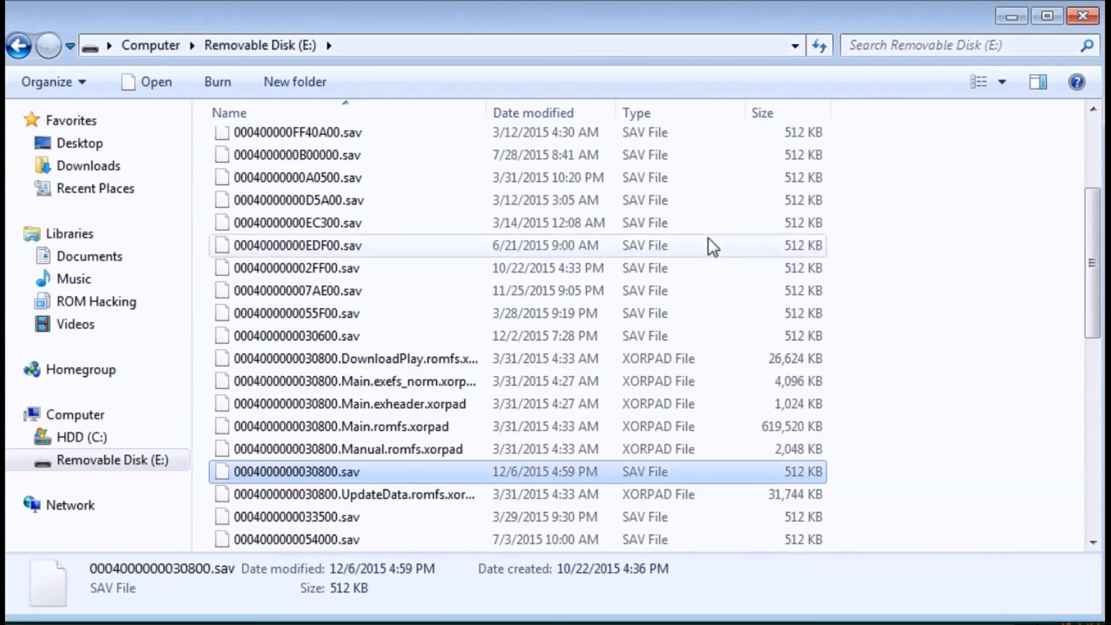
pyautogui.moveTo(337, 494)
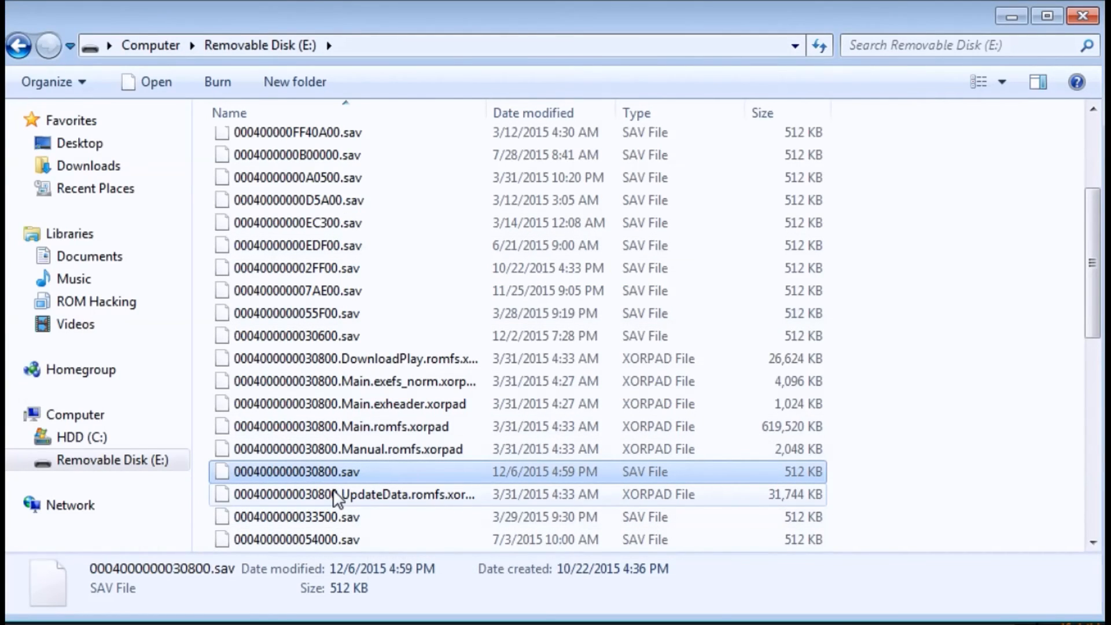
pyautogui.moveTo(336, 493)
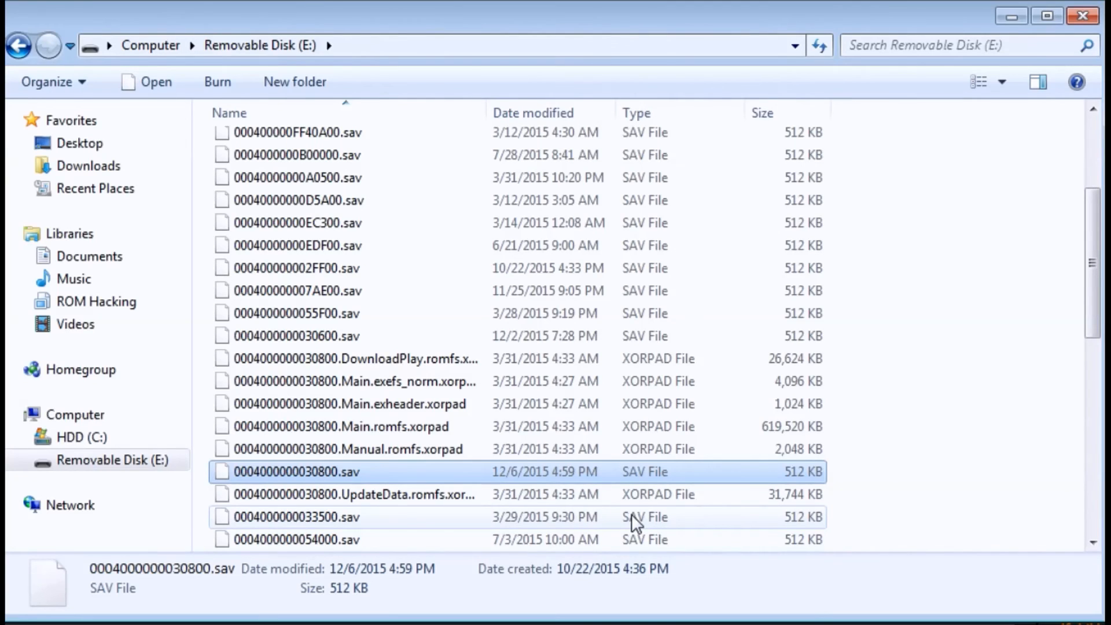
pyautogui.moveTo(451, 518)
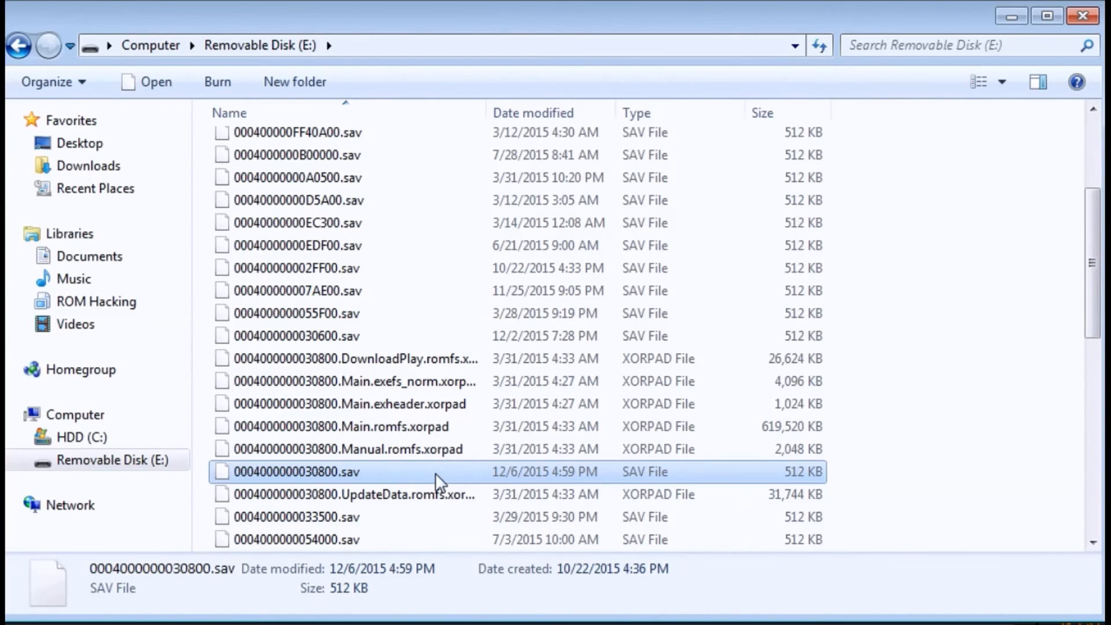
pyautogui.scroll(-3)
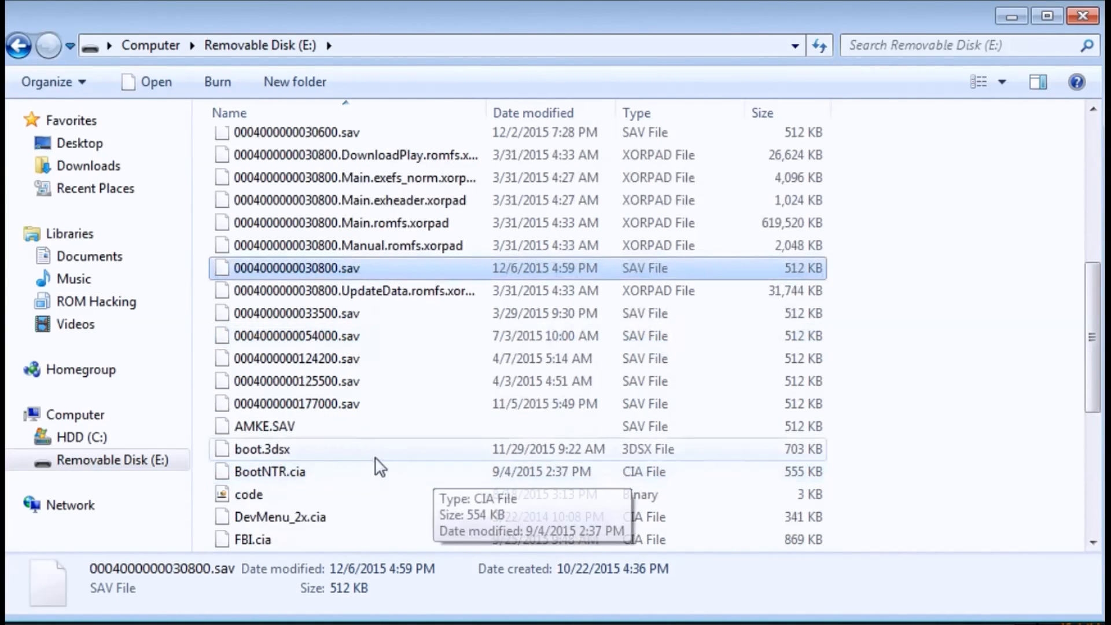
pyautogui.click(264, 425)
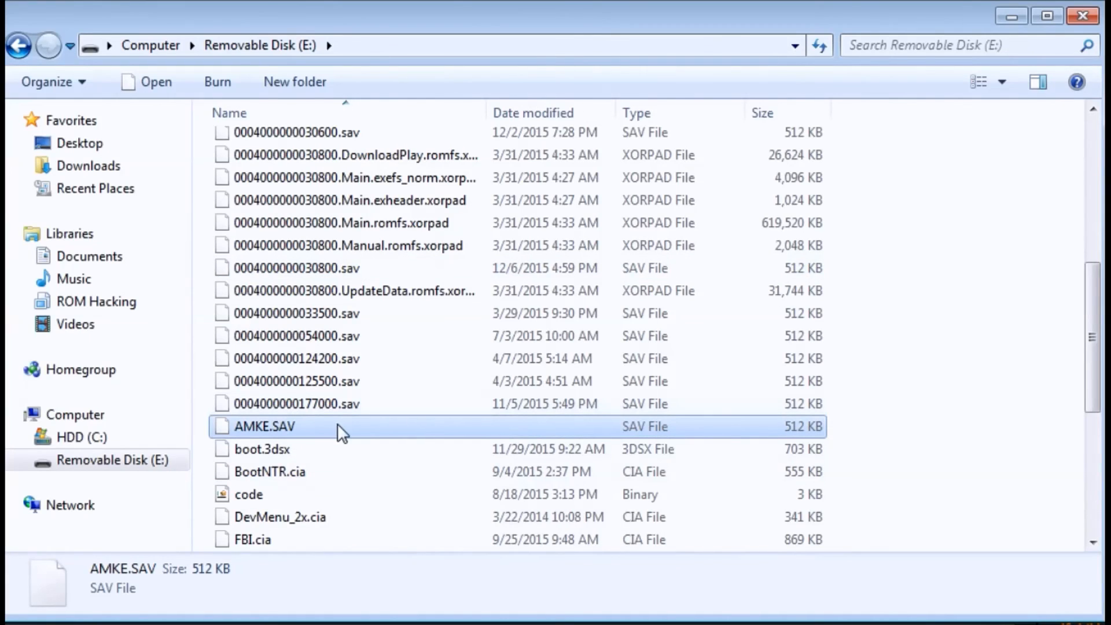
pyautogui.moveTo(255, 556)
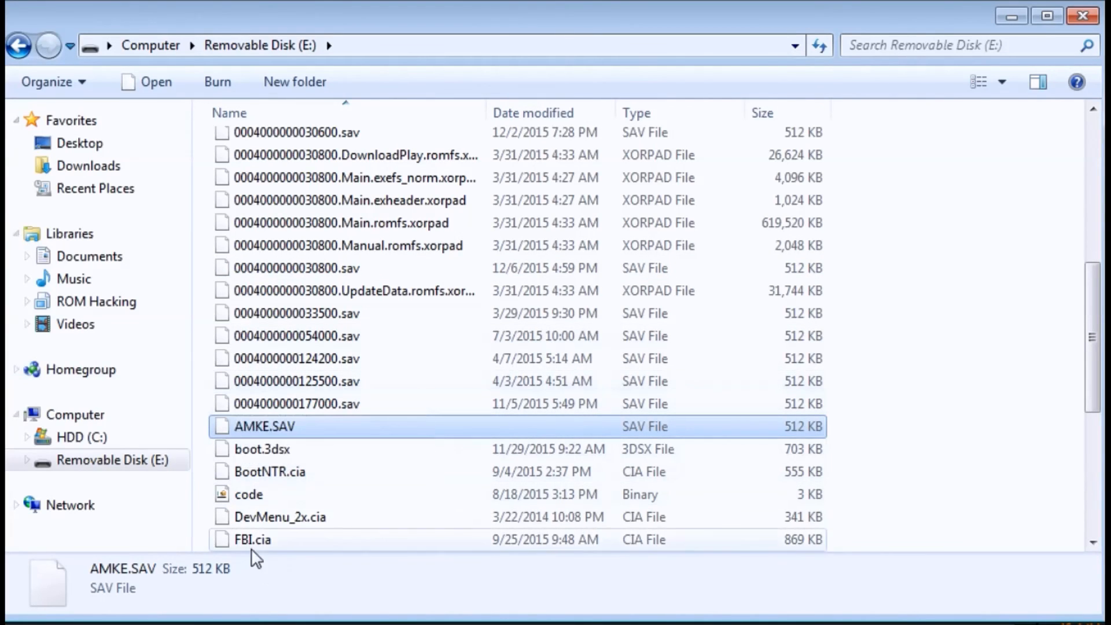
pyautogui.moveTo(146, 444)
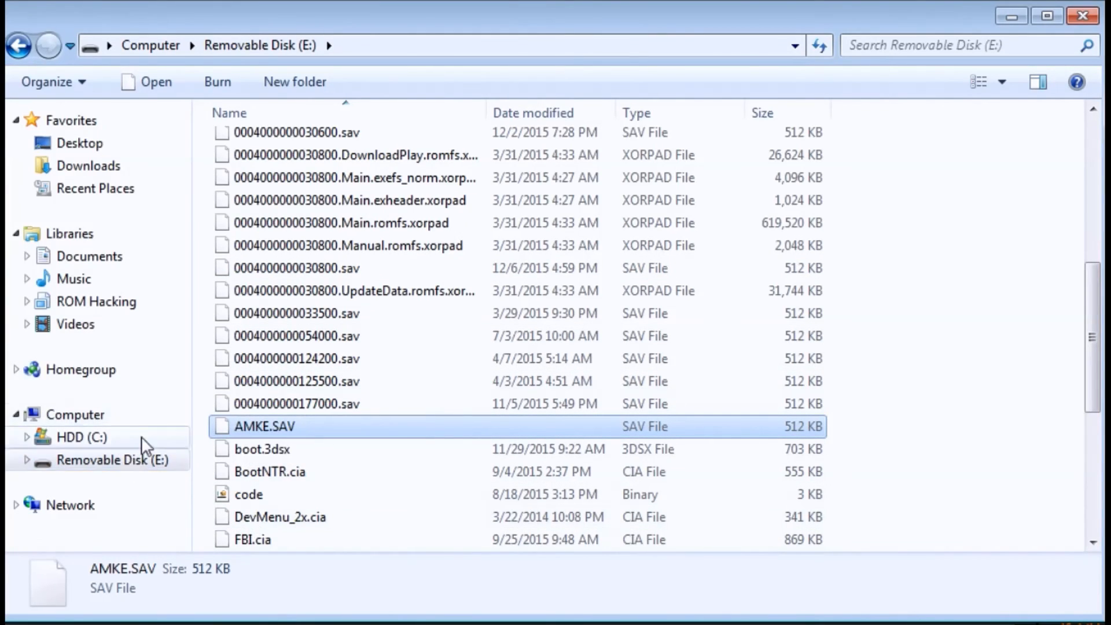
pyautogui.click(75, 414)
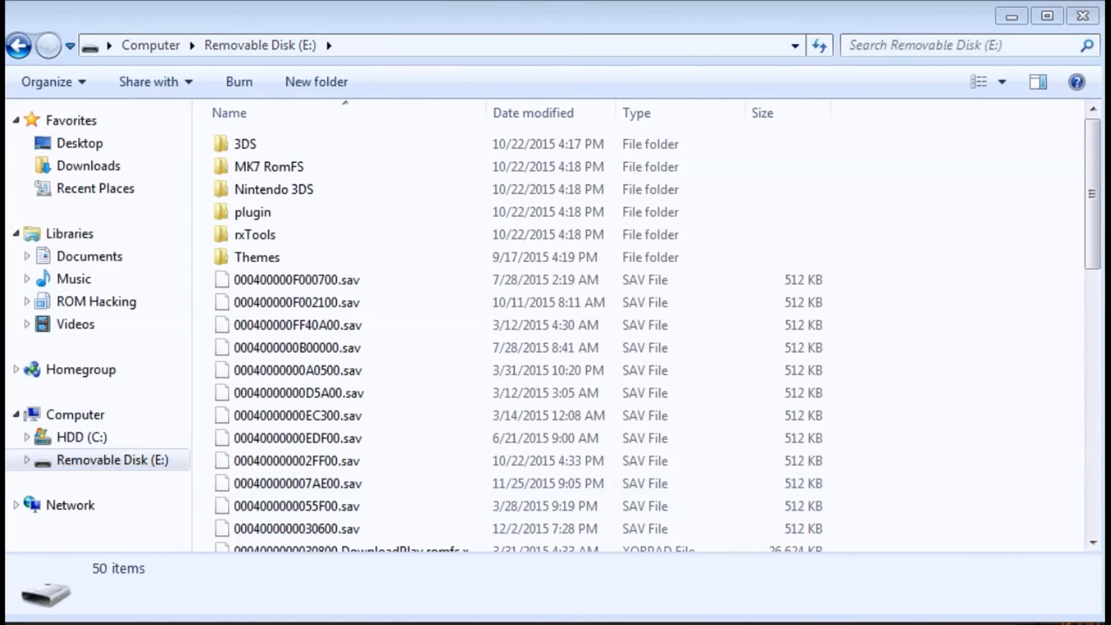
pyautogui.moveTo(111, 460)
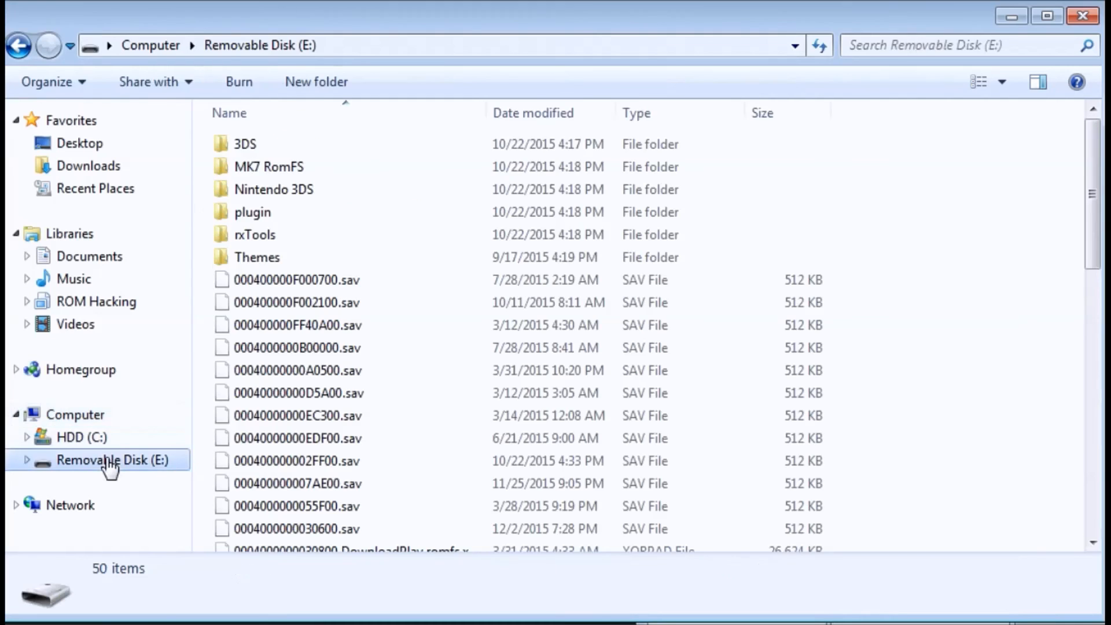